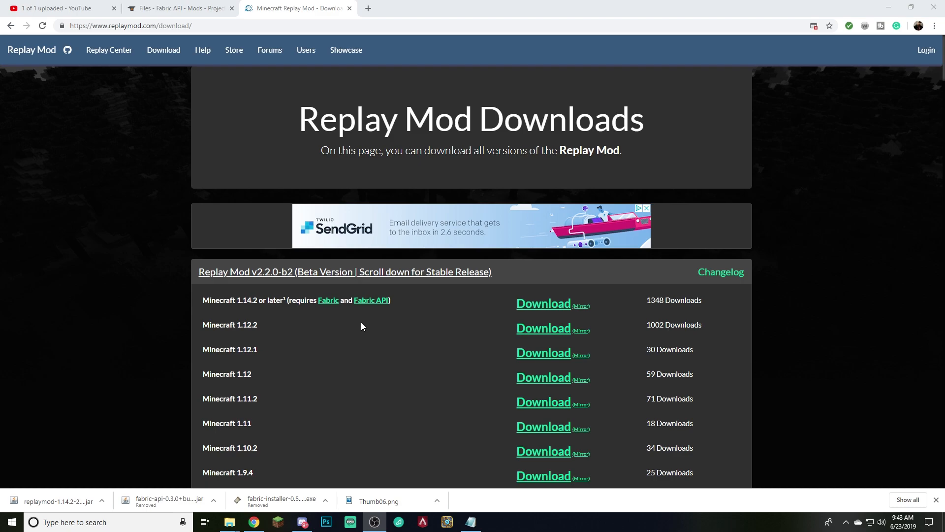
mouse_move(379, 342)
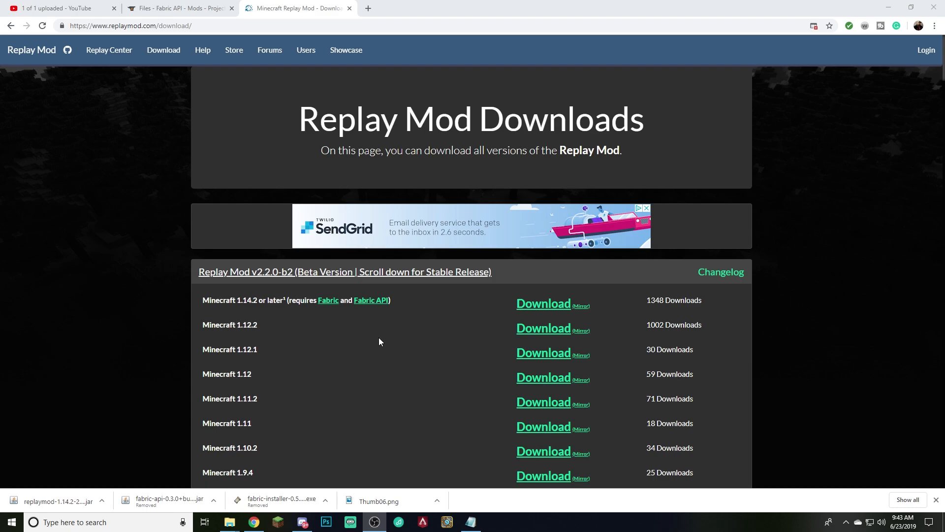
mouse_move(347, 365)
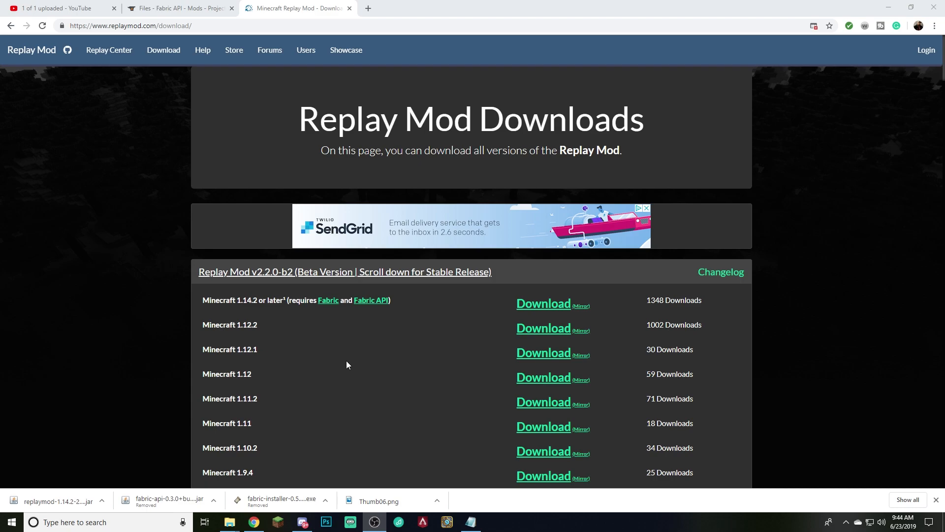
mouse_move(300, 244)
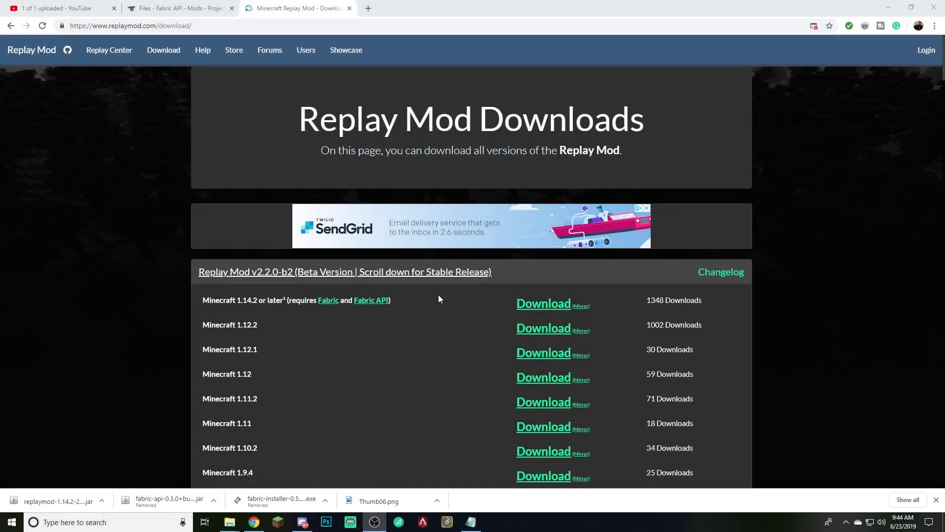
mouse_move(49, 284)
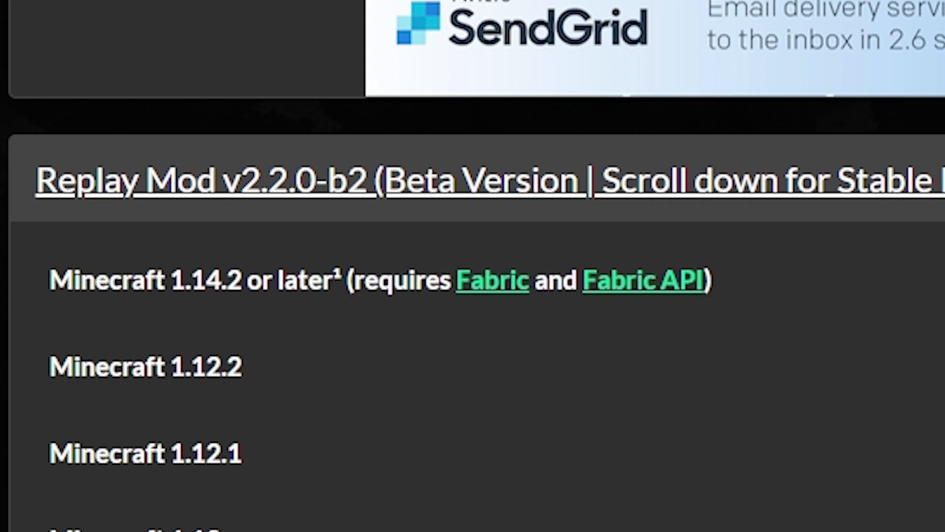
mouse_move(654, 397)
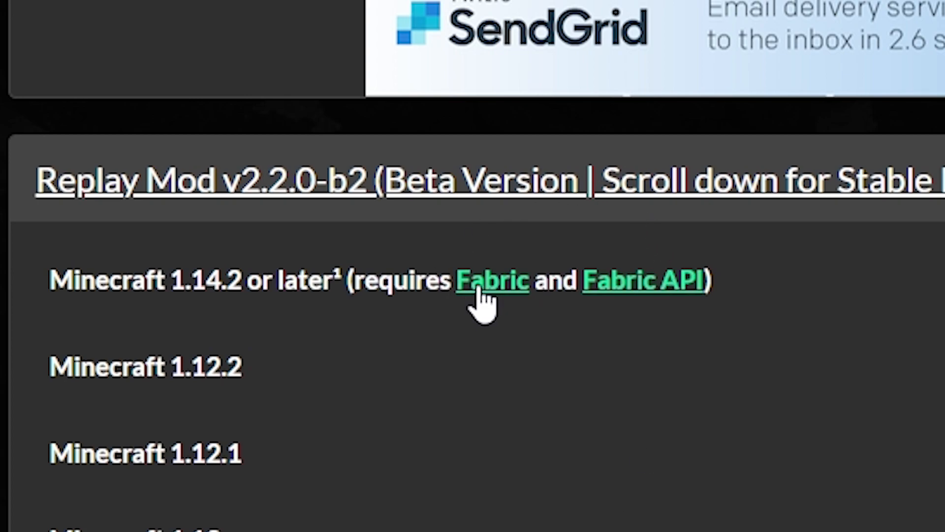
Step: Download the Fabric Vanilla installer for Windows, keeping installer version 0.5.0.30
left_click(493, 280)
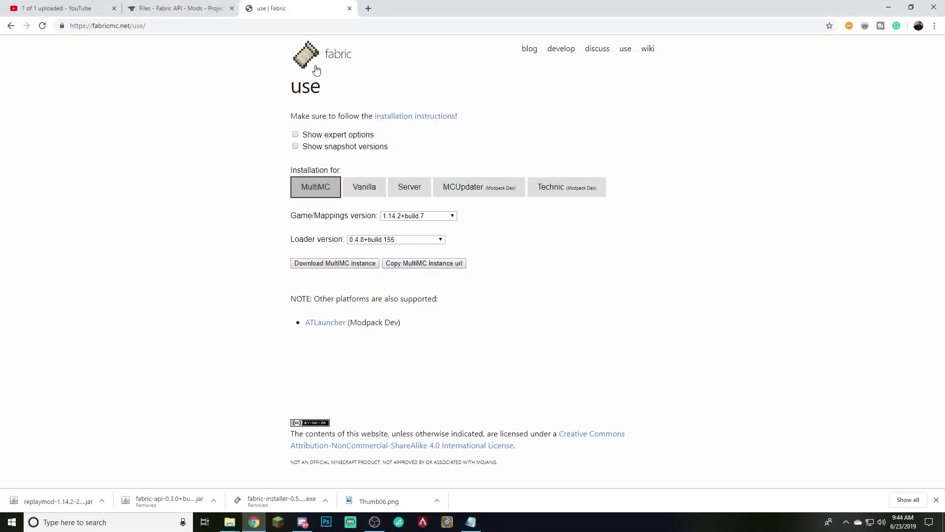
mouse_move(285, 77)
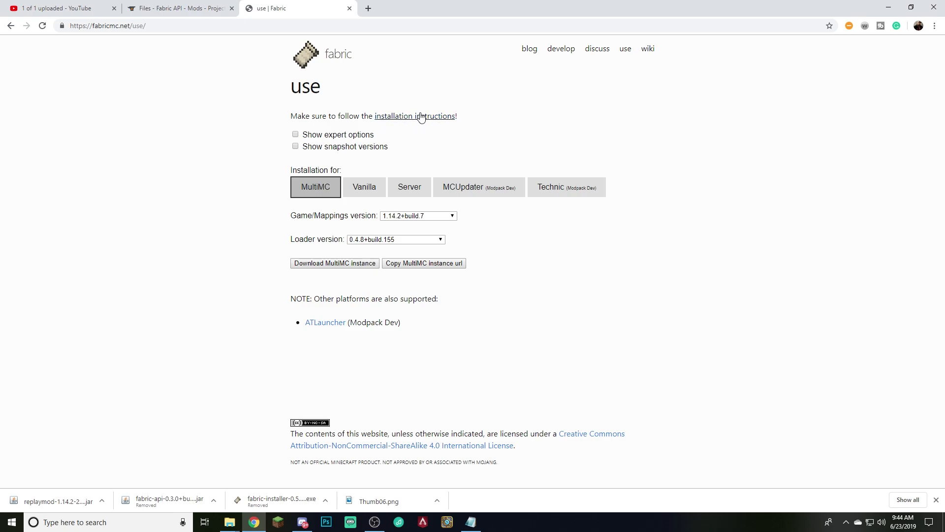
mouse_move(186, 119)
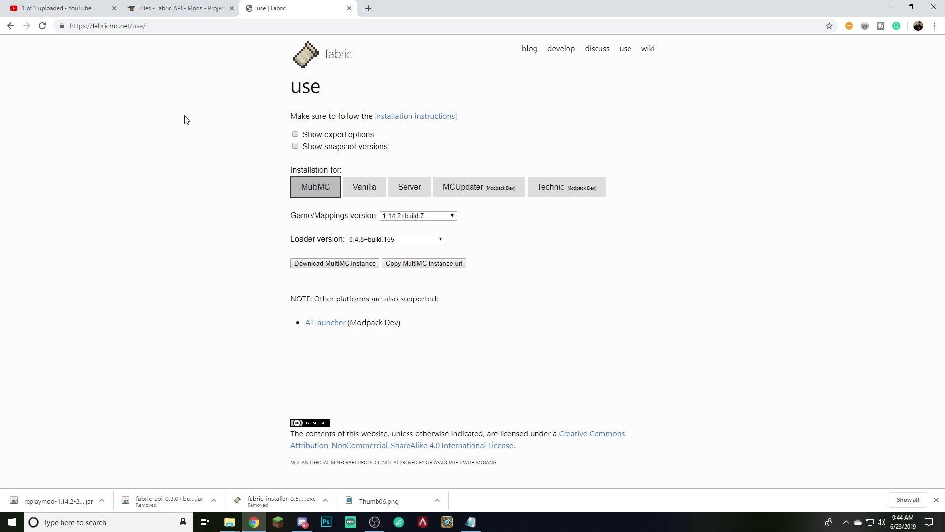
left_click(363, 186)
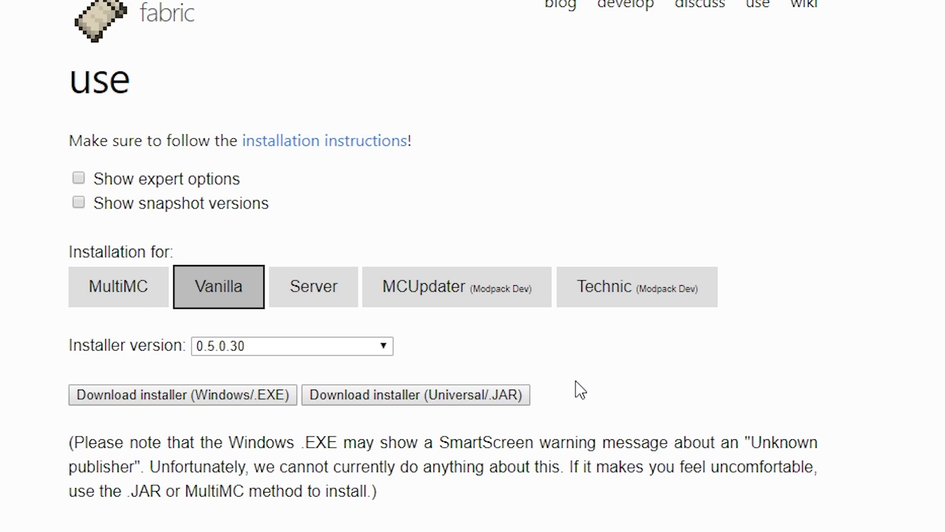
mouse_move(632, 412)
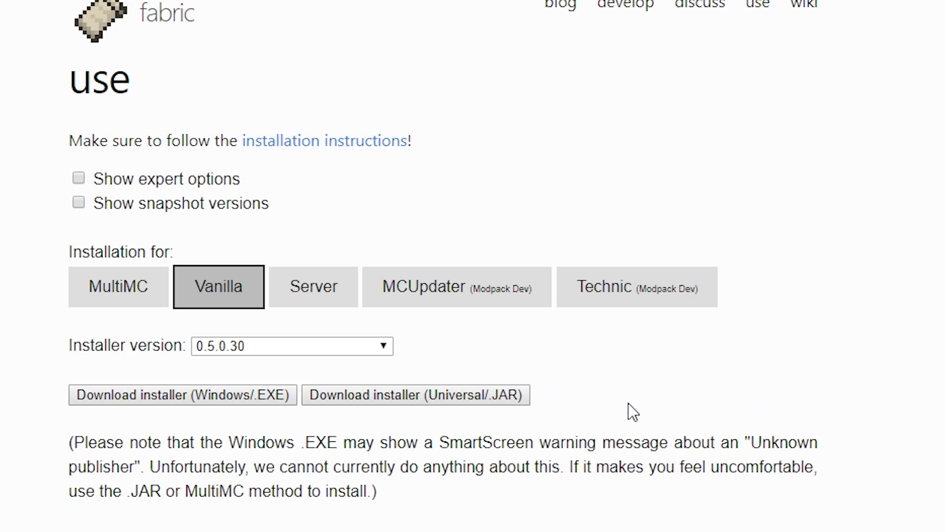
mouse_move(428, 398)
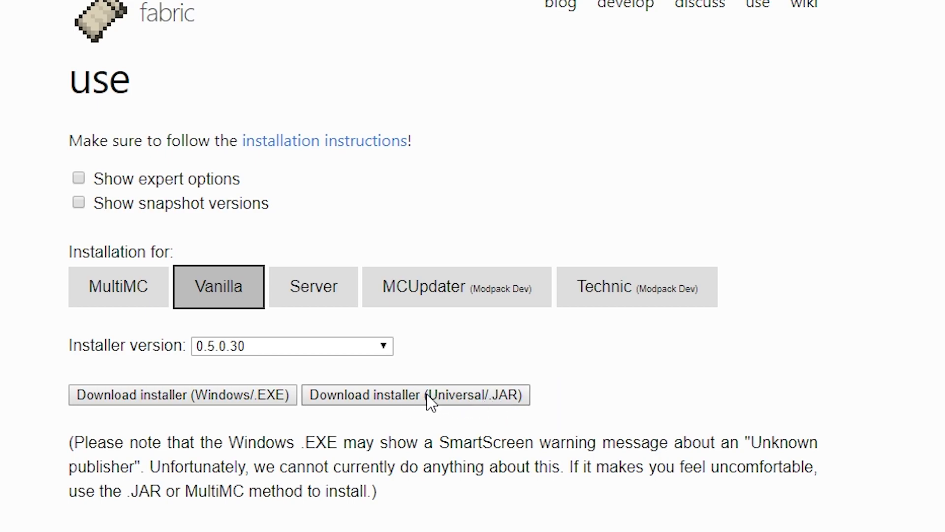
mouse_move(482, 399)
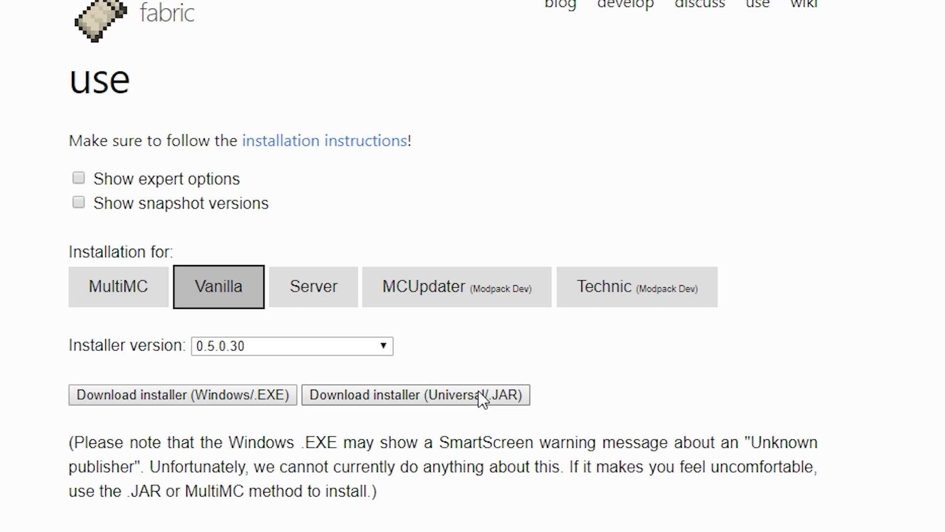
mouse_move(116, 399)
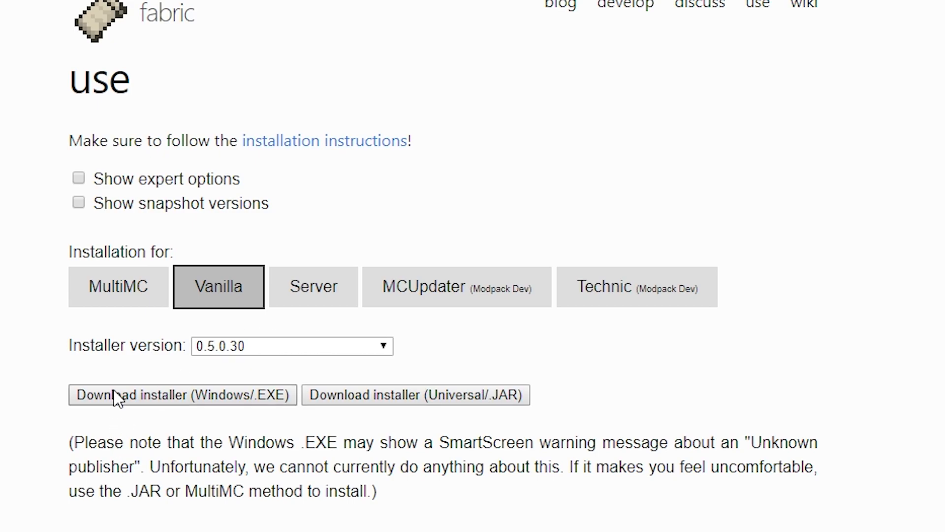
mouse_move(85, 360)
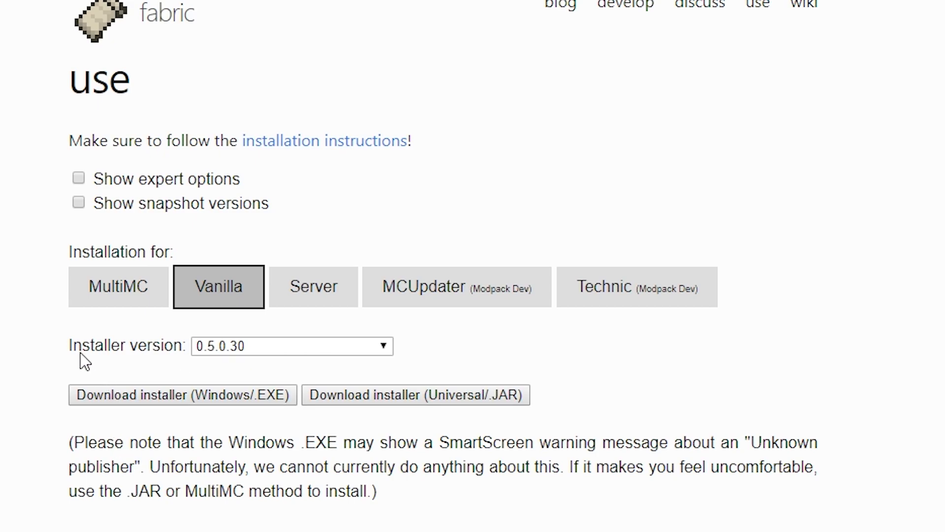
left_click(292, 346)
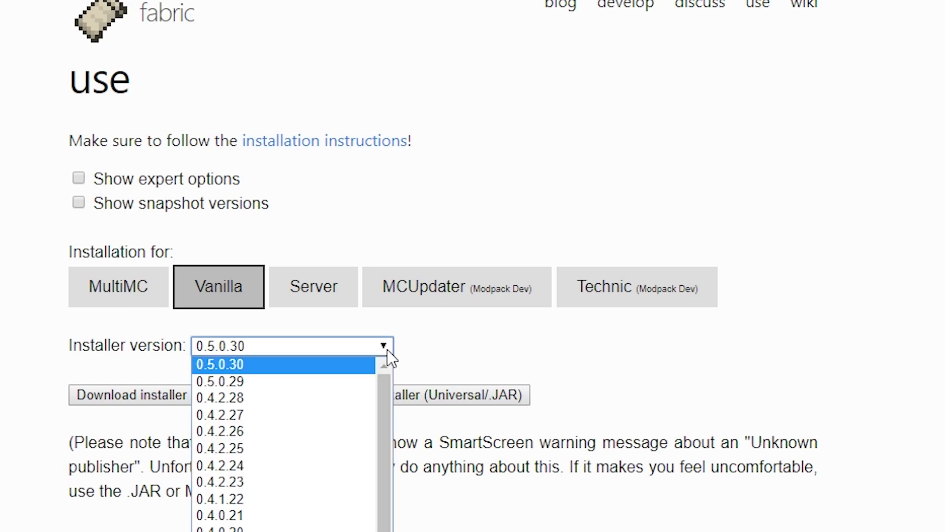
left_click(218, 363)
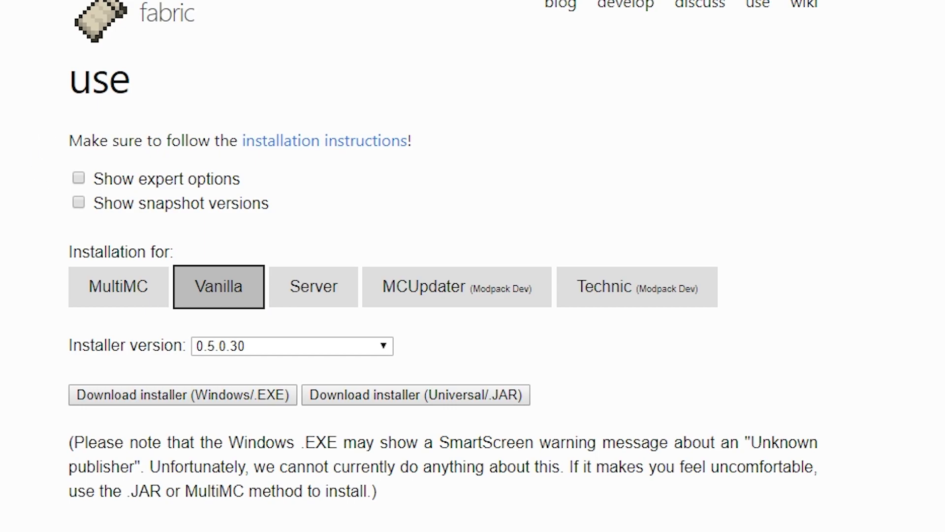
left_click(183, 394)
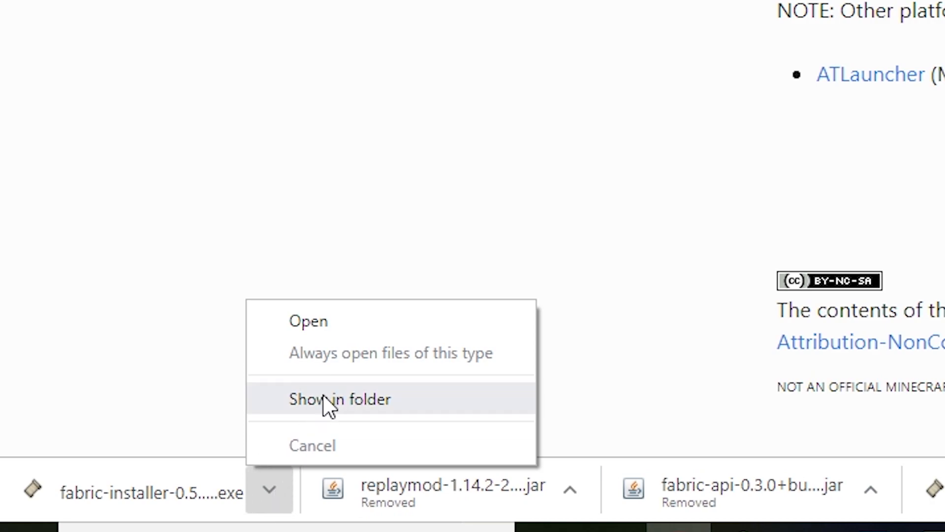
Step: Reveal the Fabric installer in Downloads and get past the SmartScreen warning
left_click(340, 399)
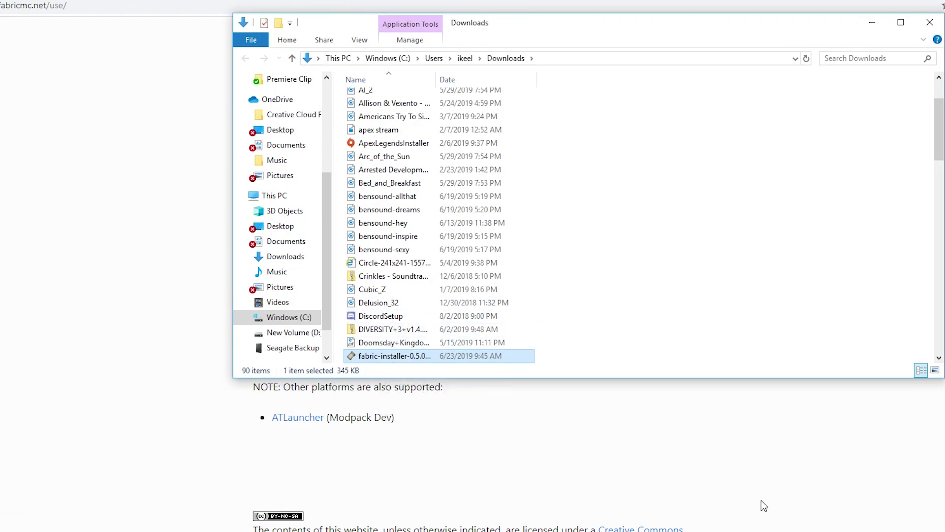
right_click(394, 355)
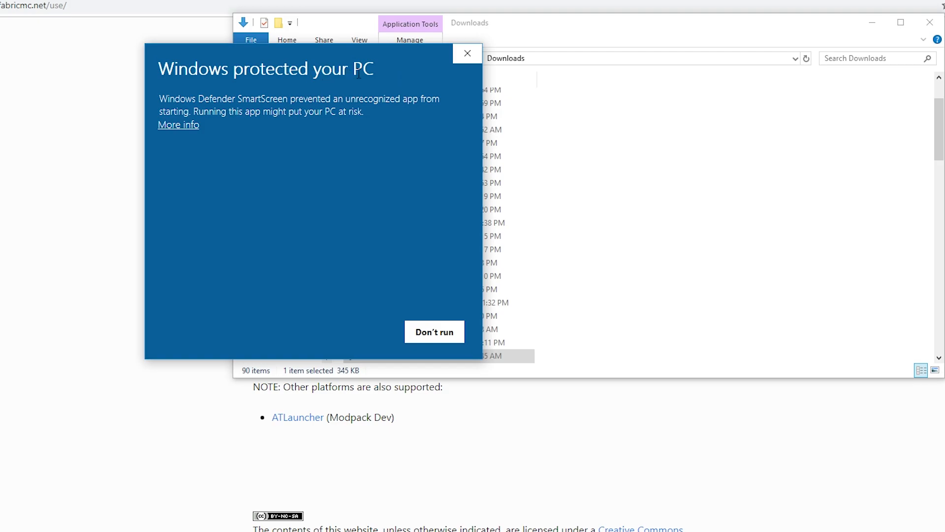
mouse_move(201, 143)
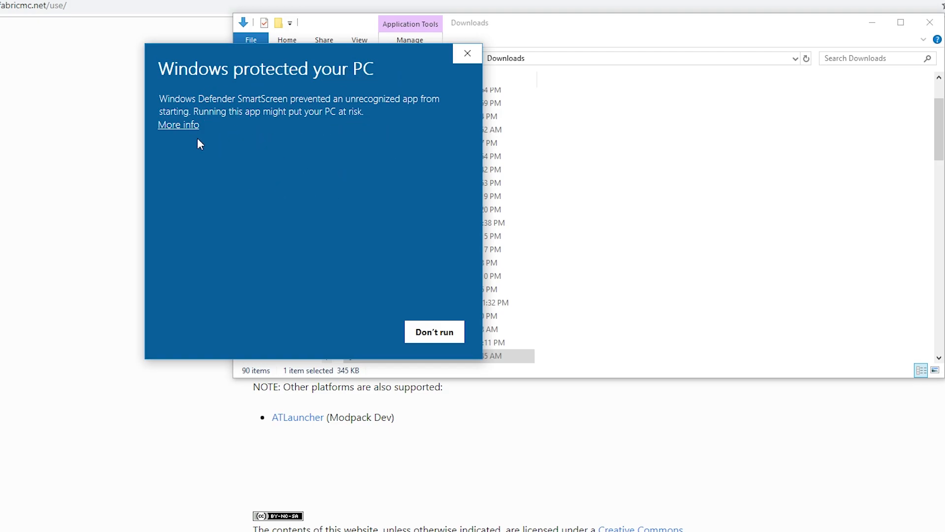
left_click(178, 125)
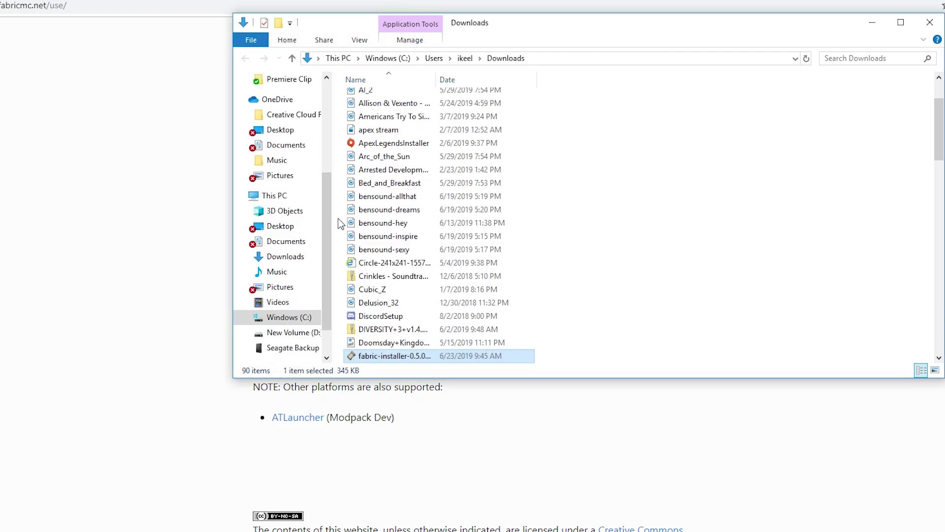
Step: Install Fabric loader 0.4.8+build.155 for Minecraft 1.14.2 and close the finished installer
double_click(393, 356)
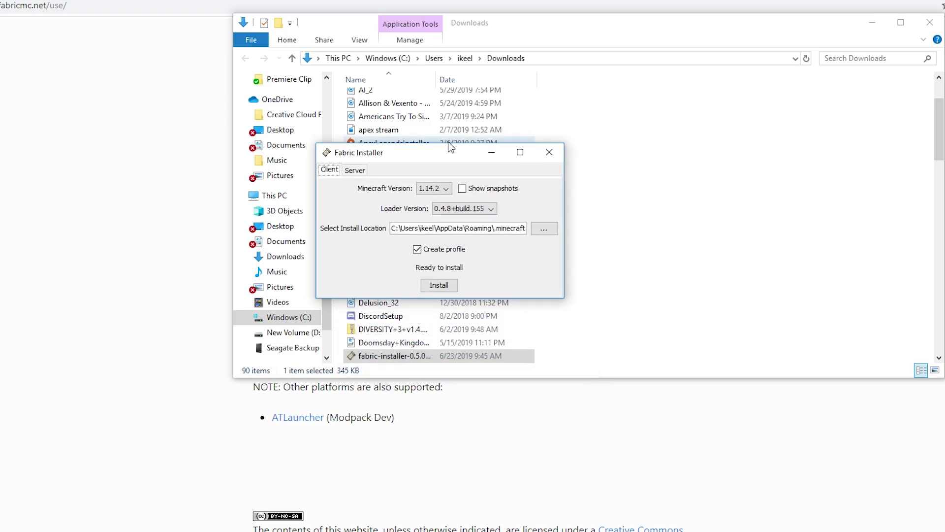
mouse_move(513, 286)
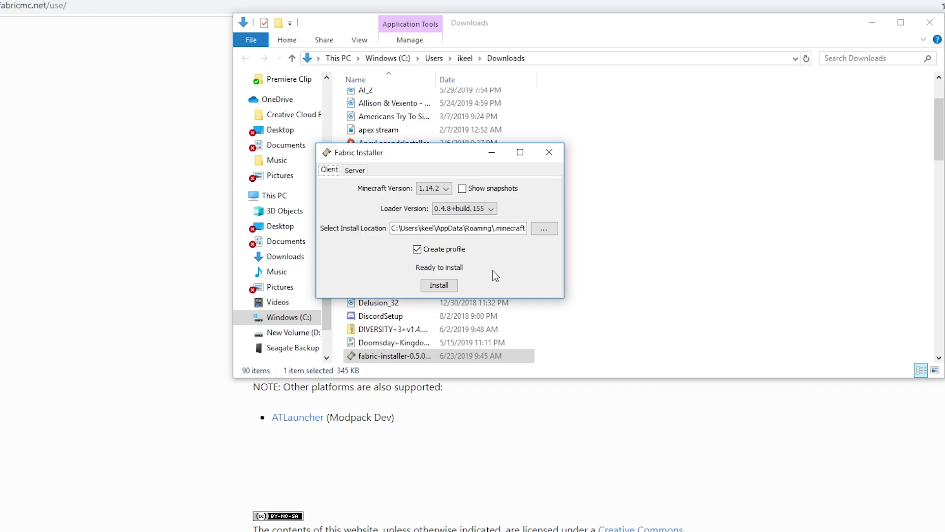
mouse_move(452, 240)
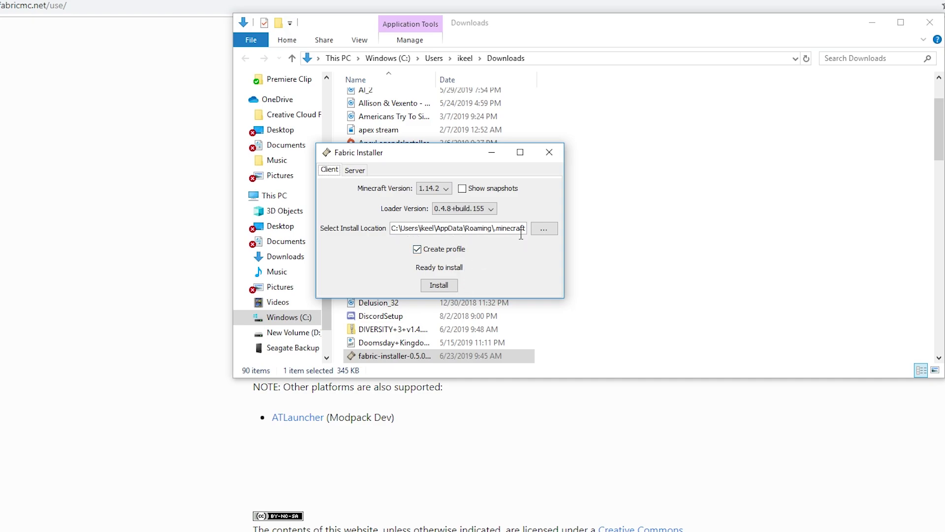
left_click(544, 228)
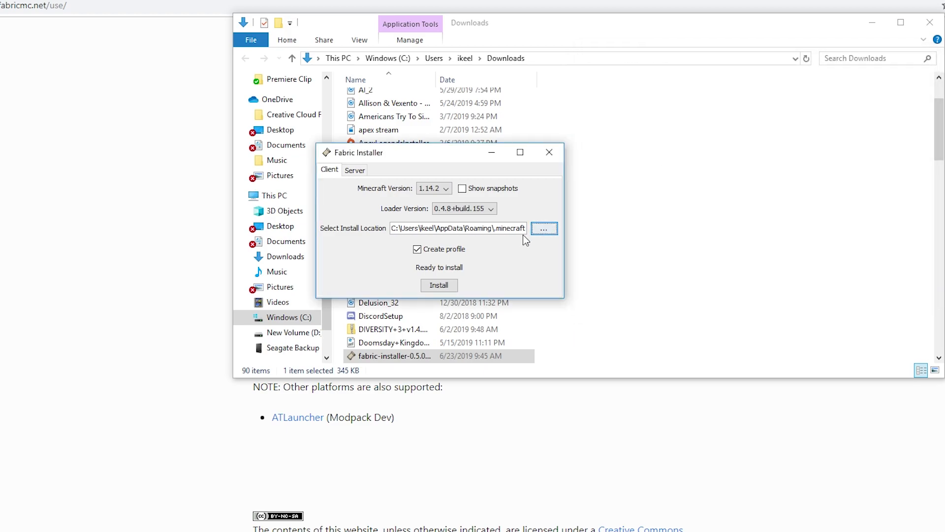
left_click(440, 284)
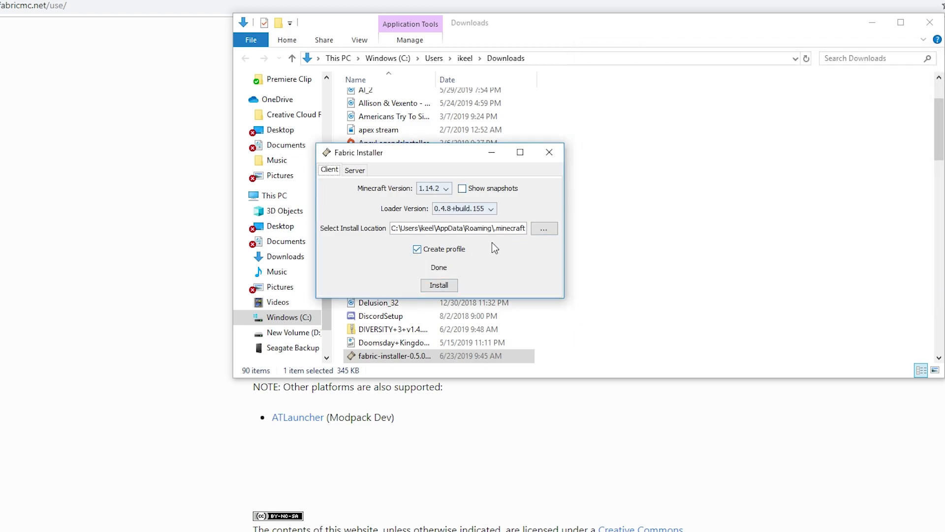
mouse_move(657, 301)
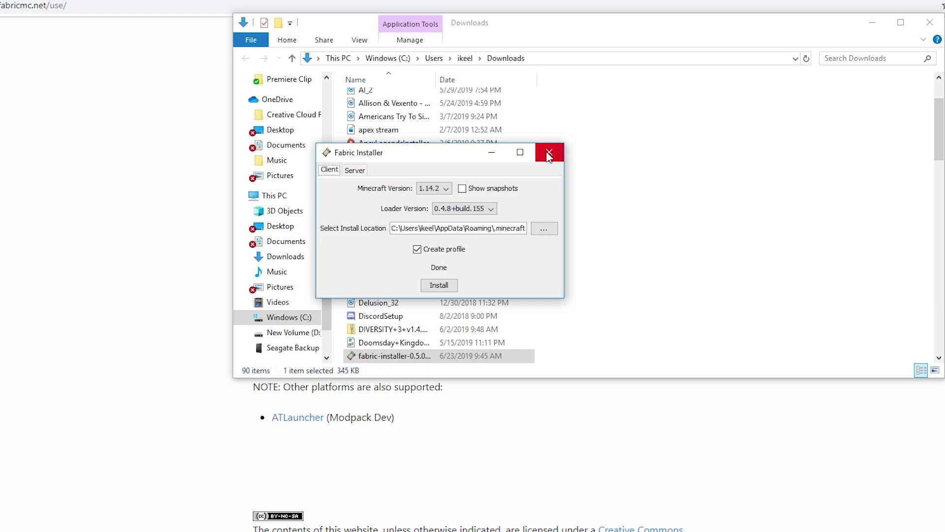
left_click(548, 151)
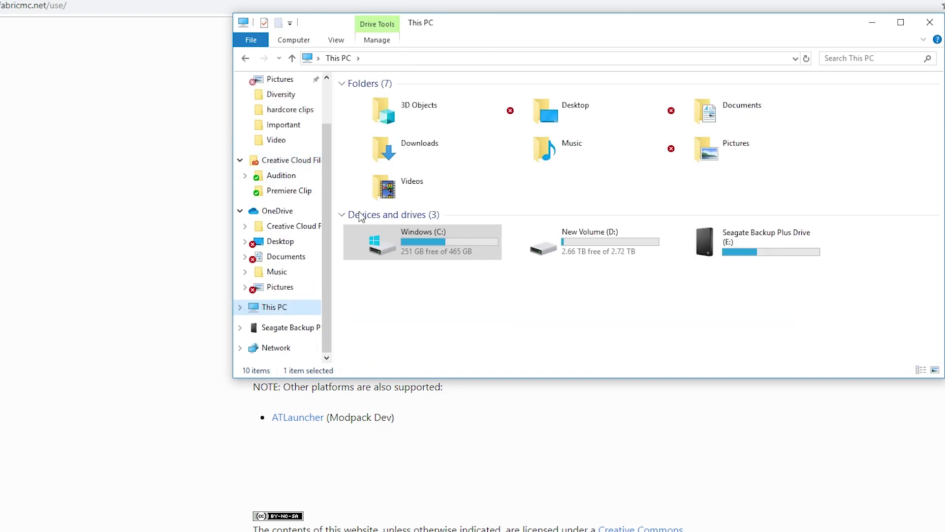
Step: Navigate from the C drive through Users to the .minecraft folder
double_click(422, 241)
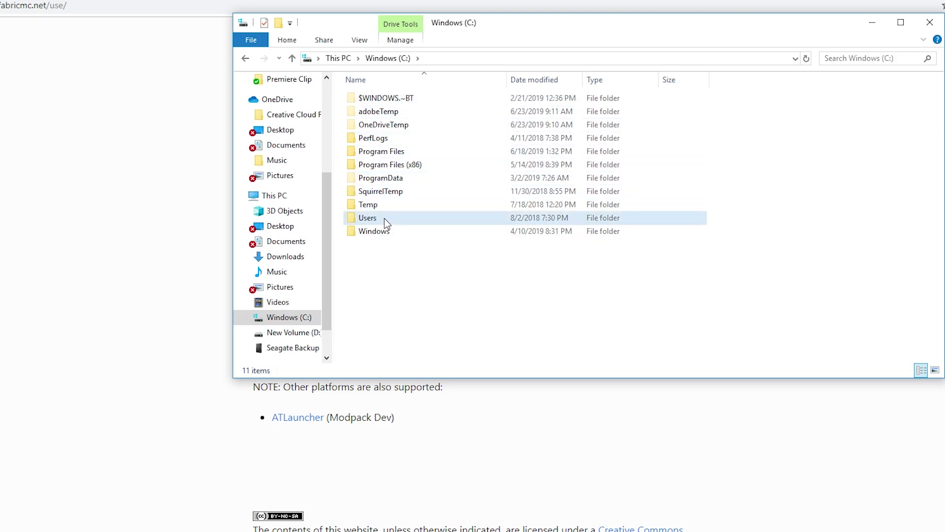
double_click(367, 216)
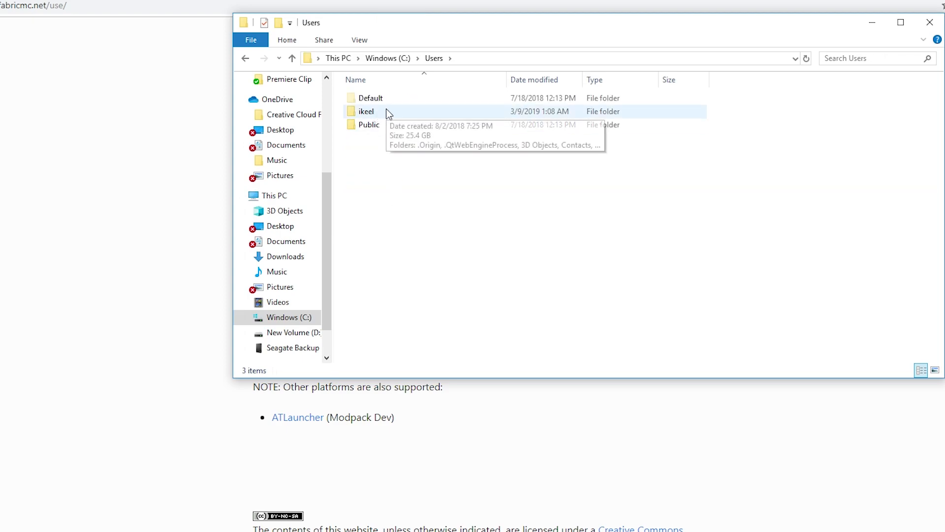
double_click(366, 111)
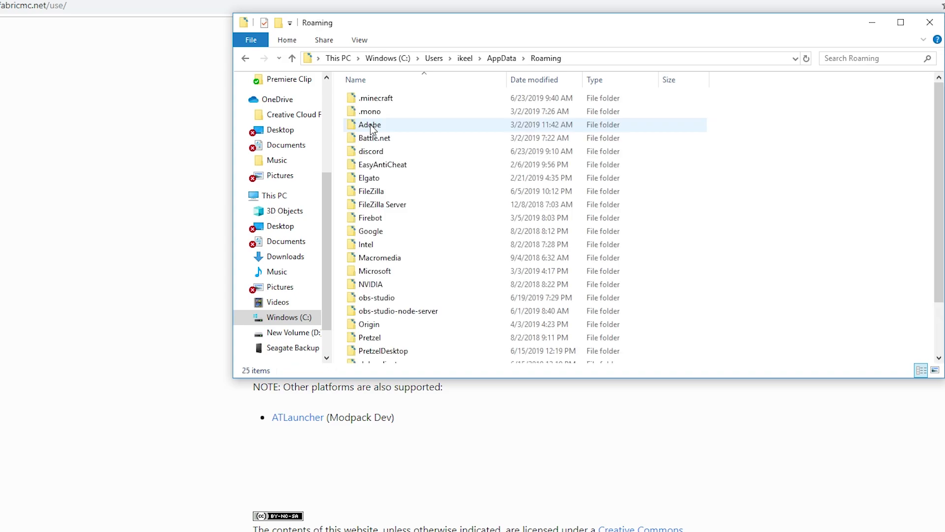
double_click(375, 98)
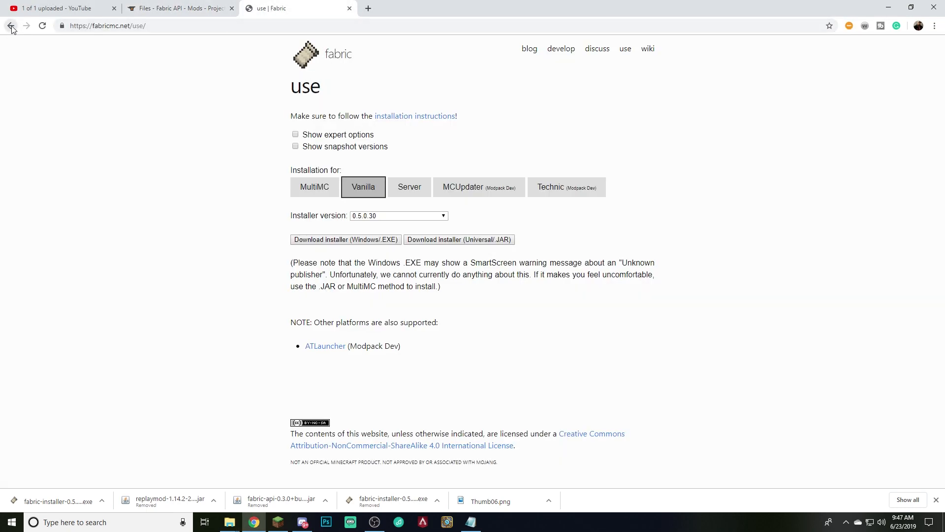
Step: Download the [1.14.2] Fabric API 0.3.0 build 185 jar from the CurseForge Files list
left_click(10, 25)
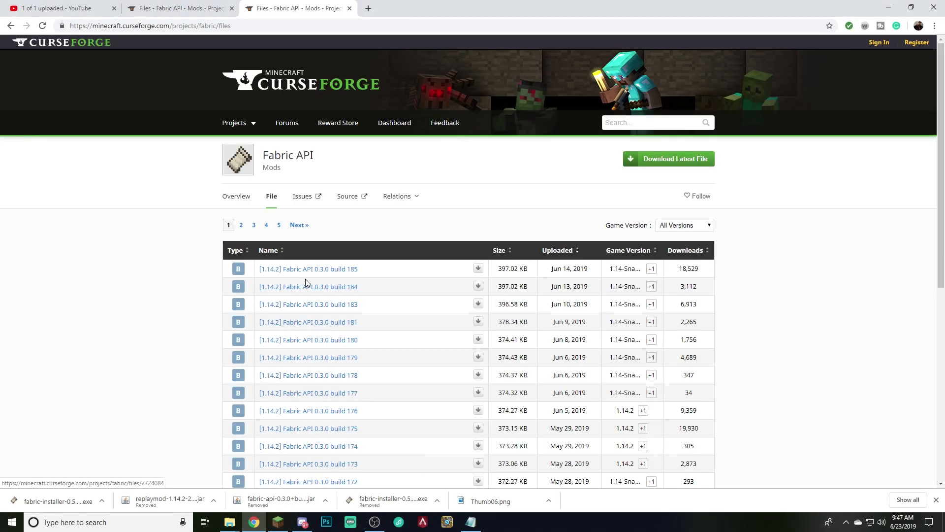
mouse_move(308, 268)
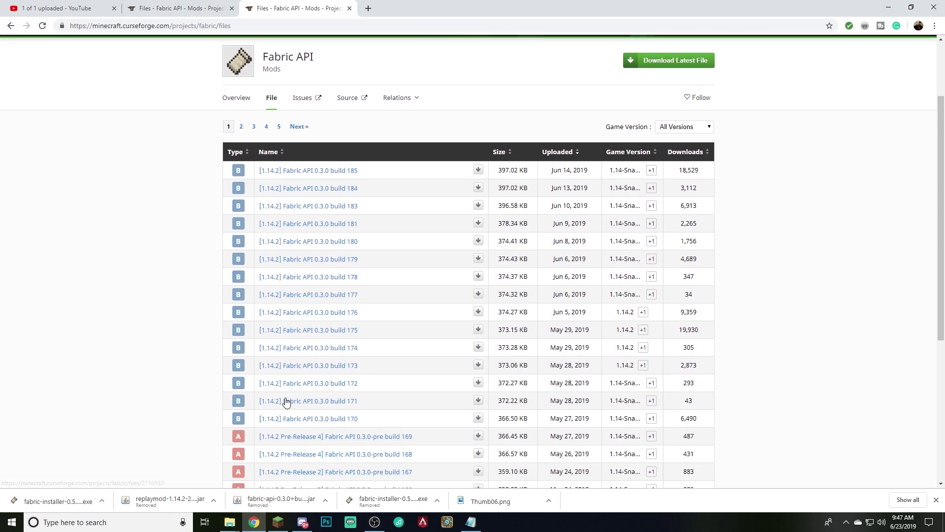
mouse_move(279, 418)
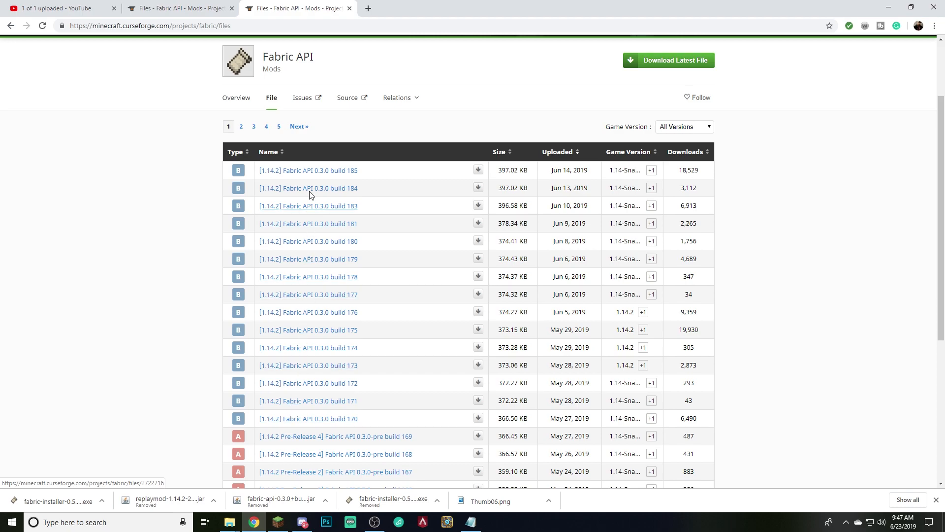
left_click(307, 170)
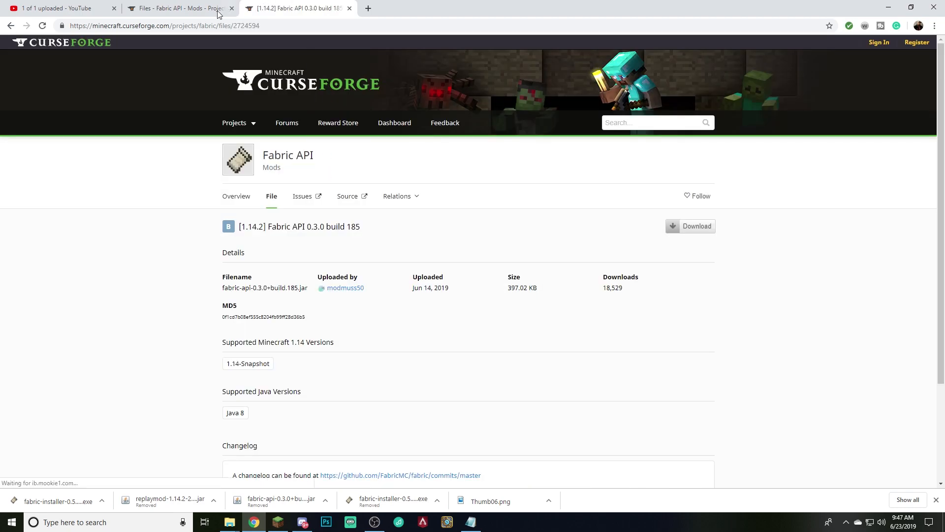
mouse_move(433, 290)
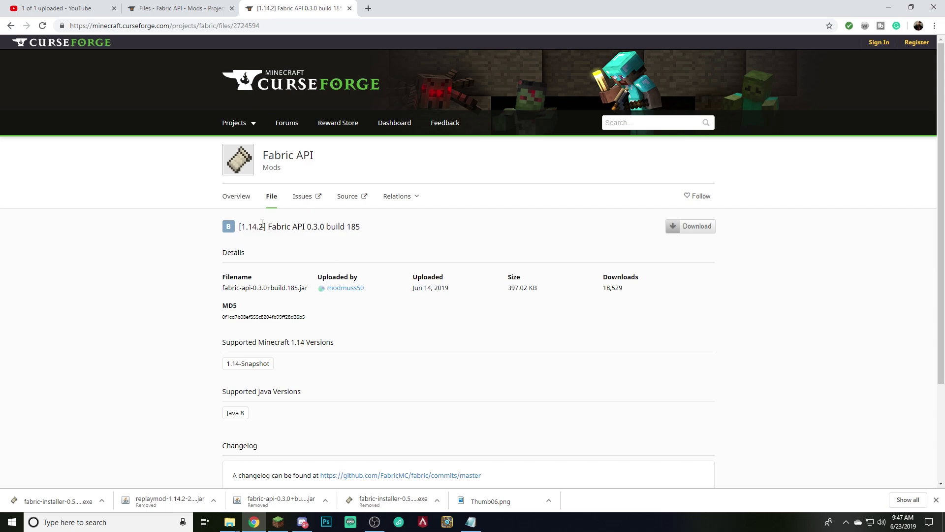
mouse_move(697, 227)
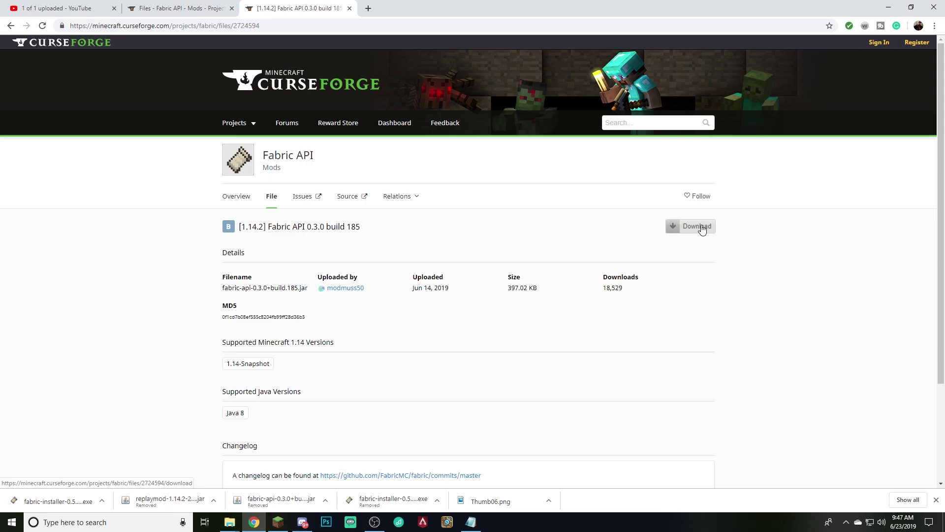
left_click(696, 226)
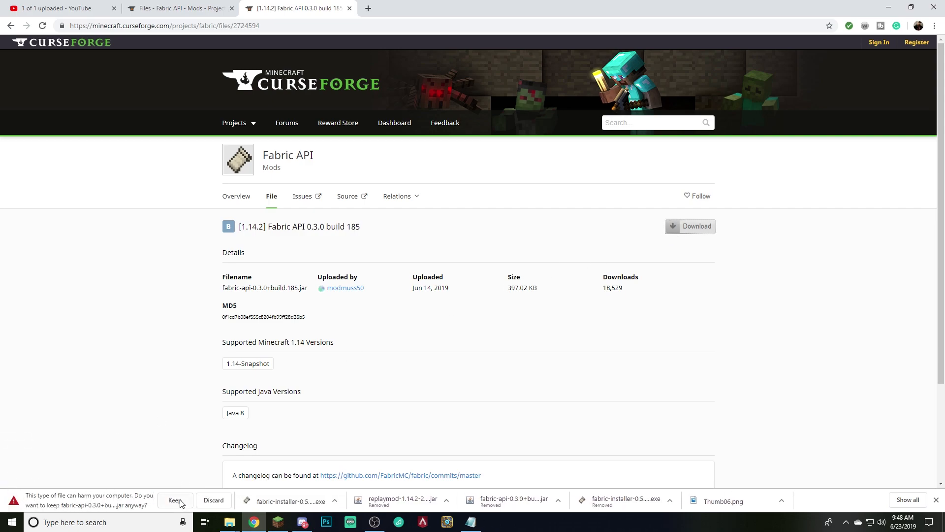
Step: Keep the Fabric API build 185 jar and move it into the .minecraft mods folder
left_click(176, 501)
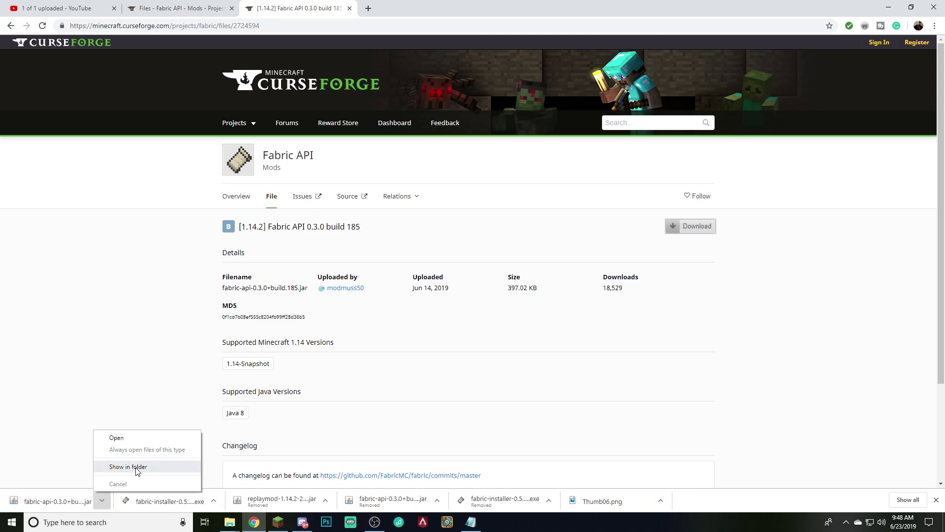
left_click(127, 466)
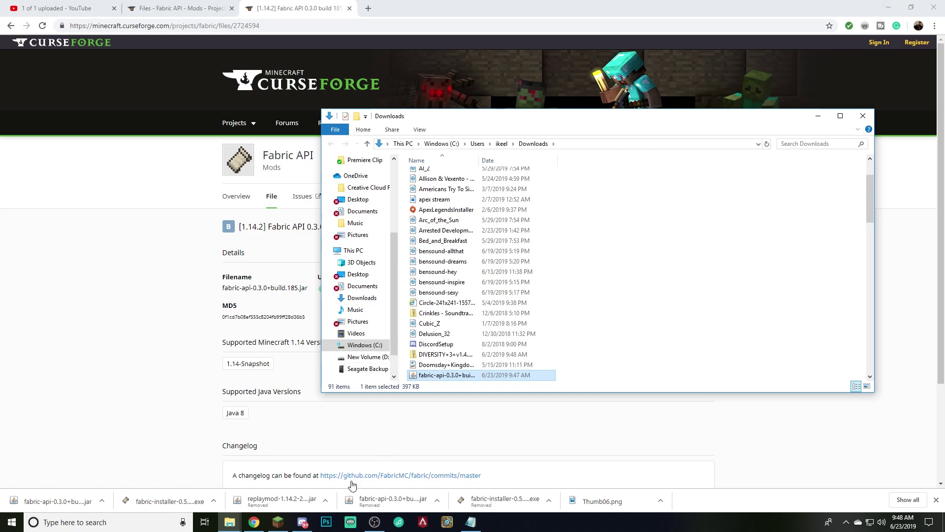
right_click(228, 522)
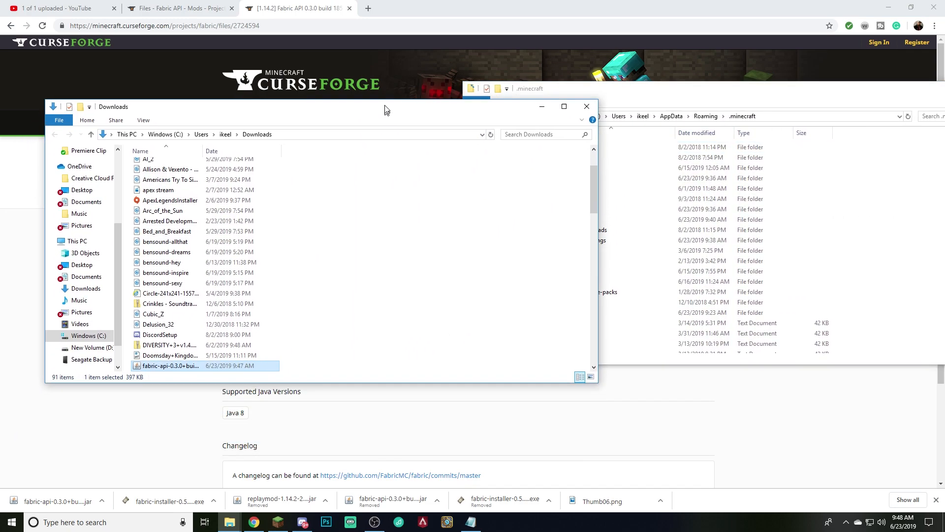
left_click_drag(386, 106, 386, 88)
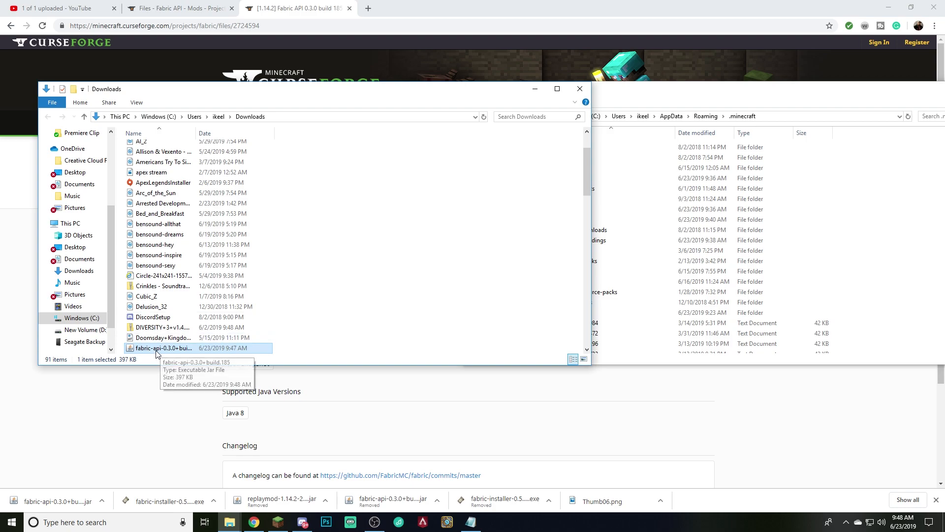
mouse_move(339, 439)
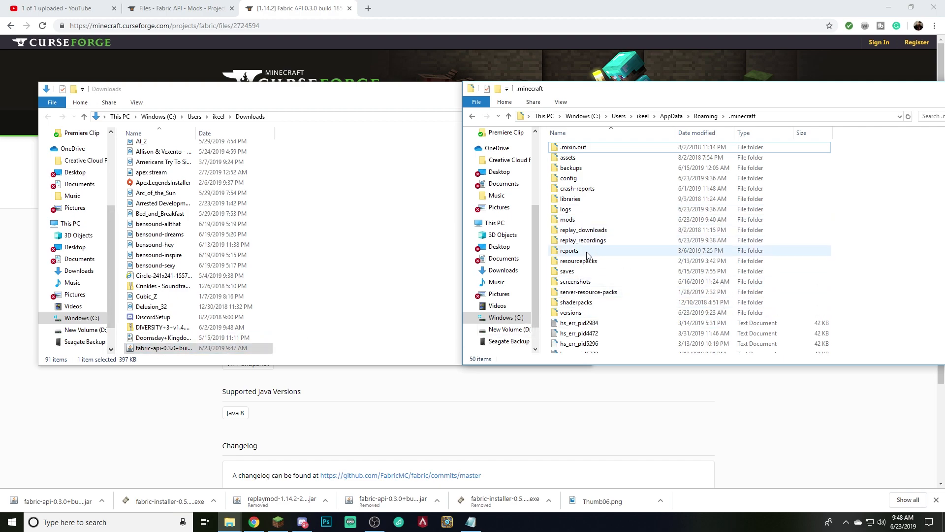
double_click(567, 219)
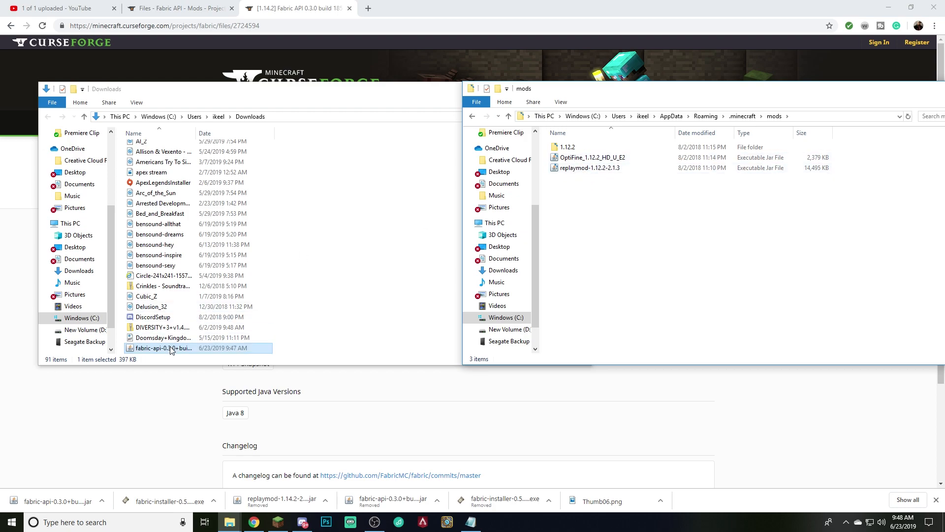
left_click_drag(163, 348, 613, 213)
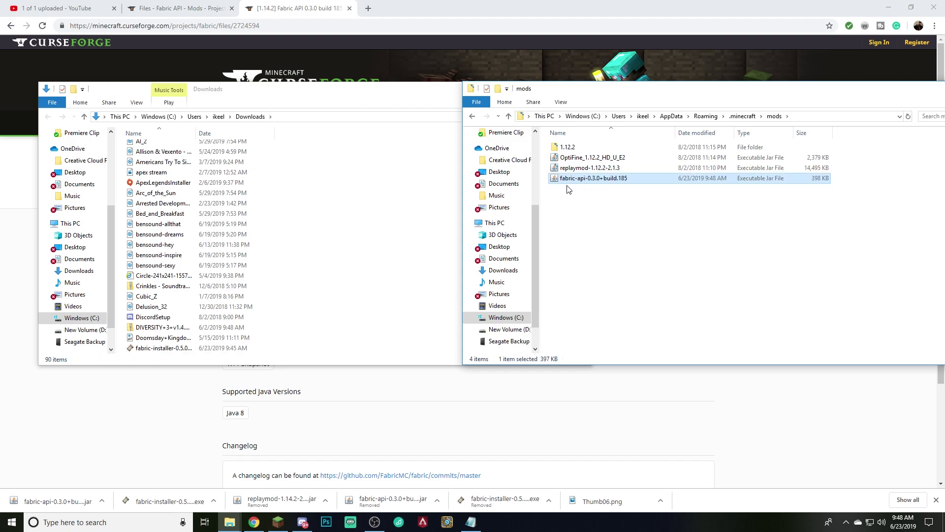
mouse_move(778, 182)
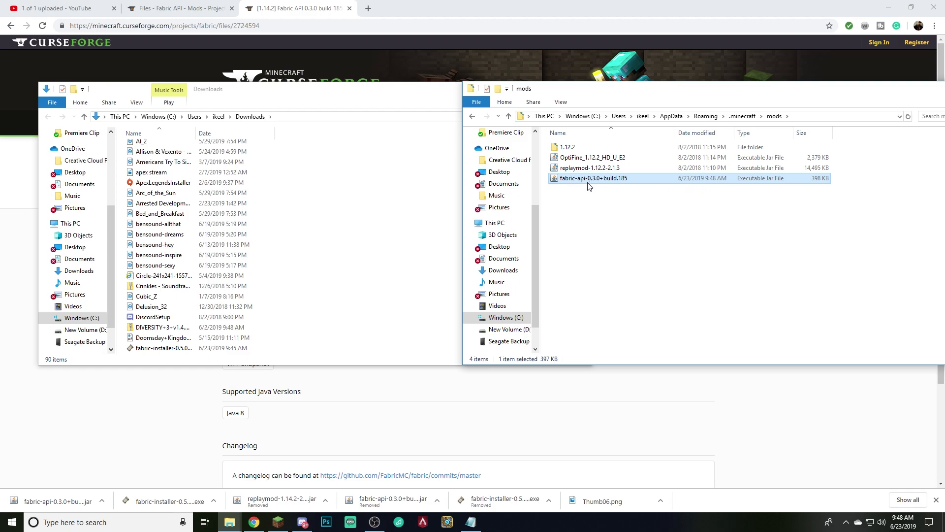
mouse_move(593, 178)
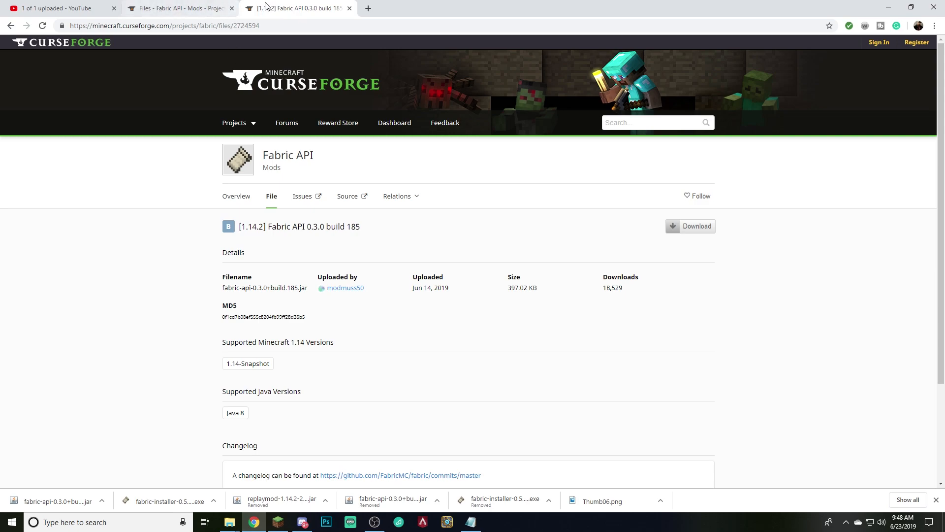
Step: Start the Replay Mod download for Minecraft 1.14.2, skipping the adf.ly ad page and notification request
left_click(10, 25)
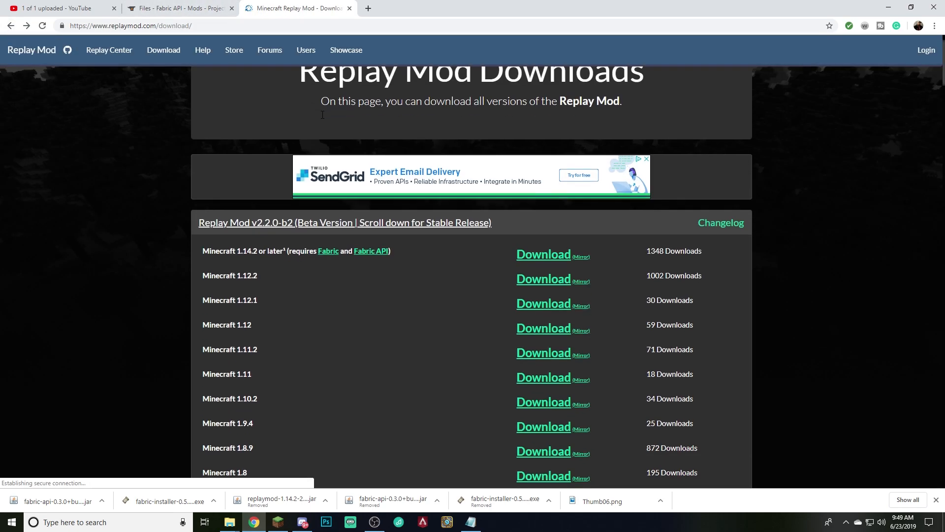
scroll("down", 3)
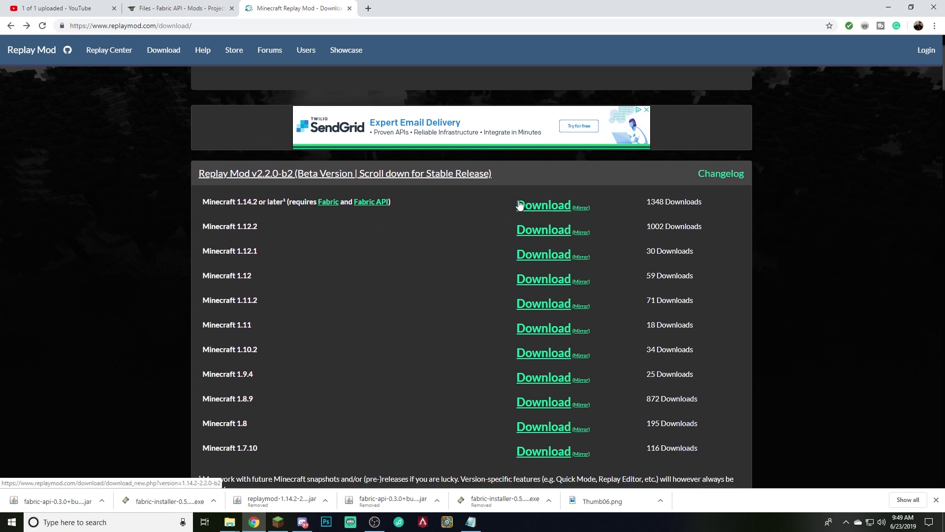
mouse_move(495, 279)
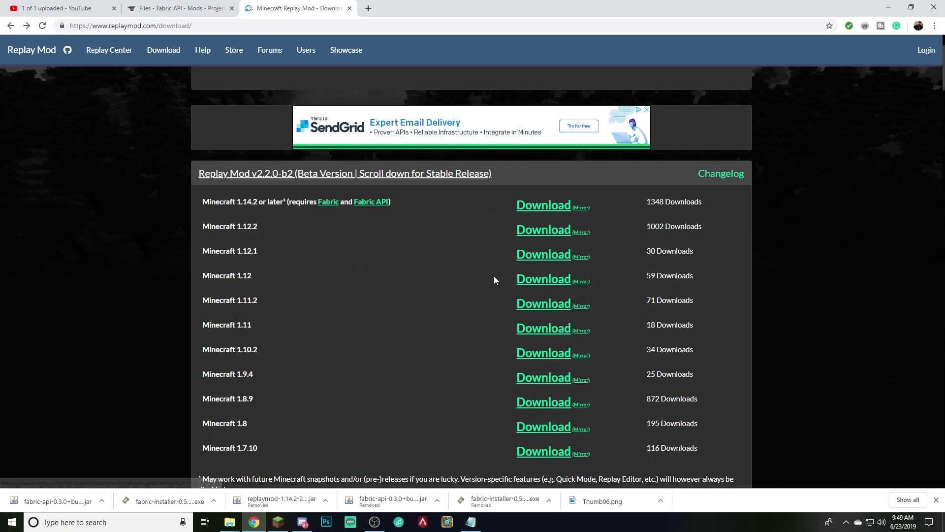
mouse_move(543, 205)
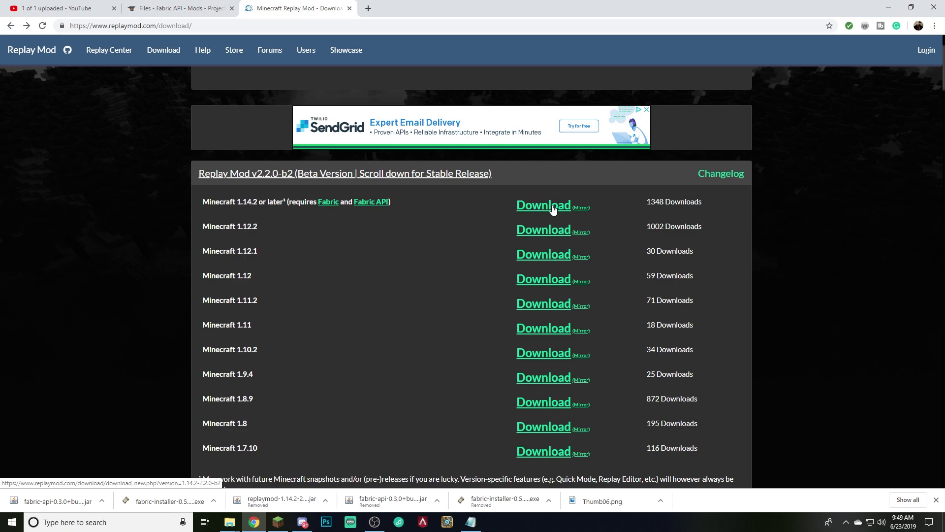
left_click(542, 205)
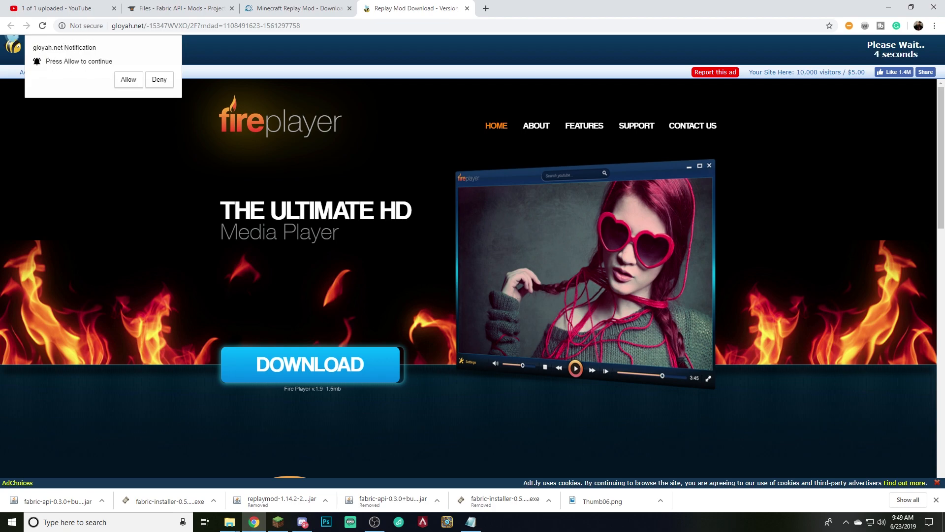
left_click(160, 80)
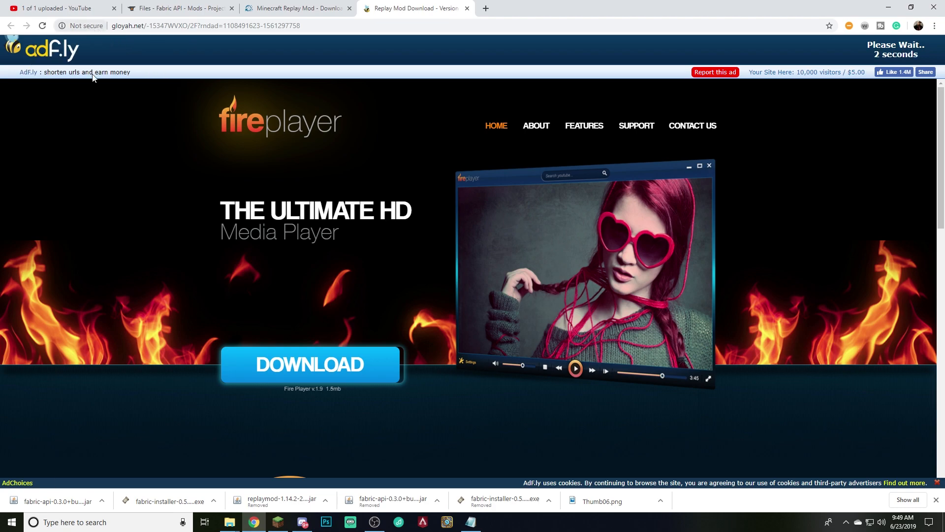
mouse_move(752, 136)
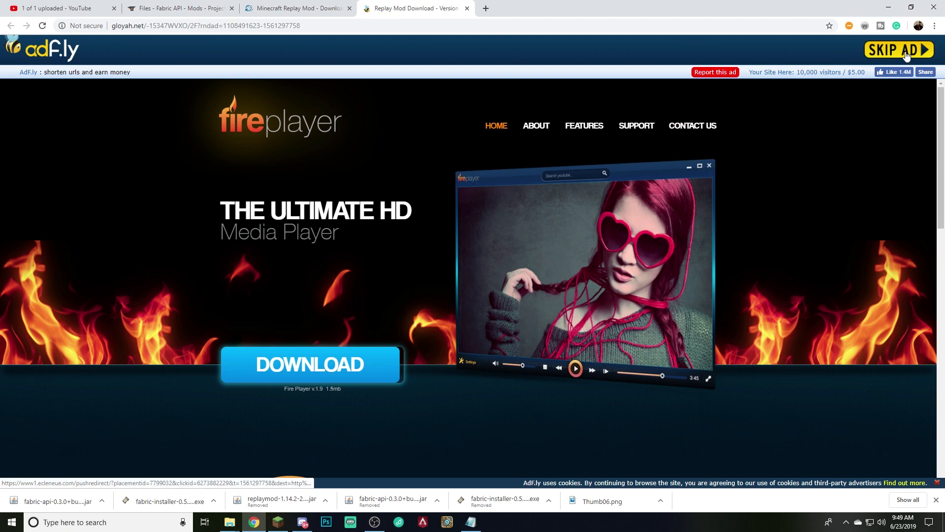
left_click(899, 49)
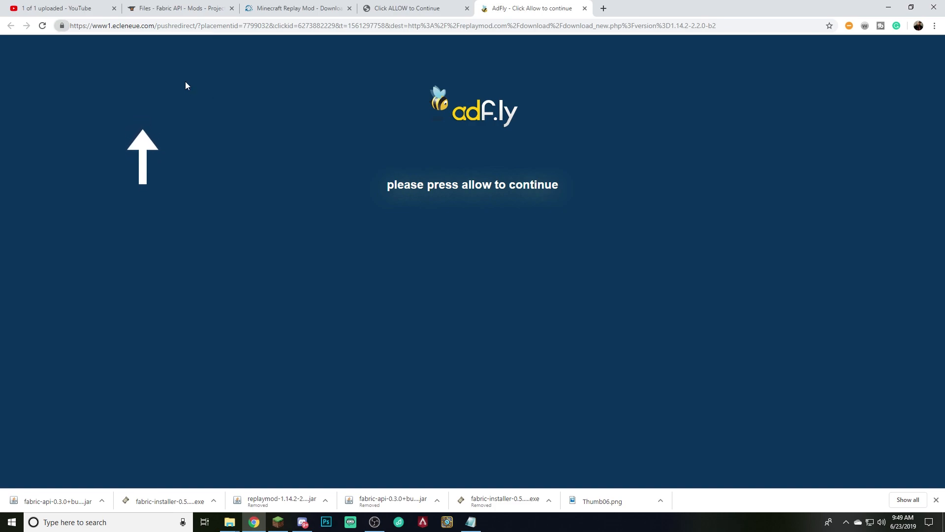
mouse_move(596, 17)
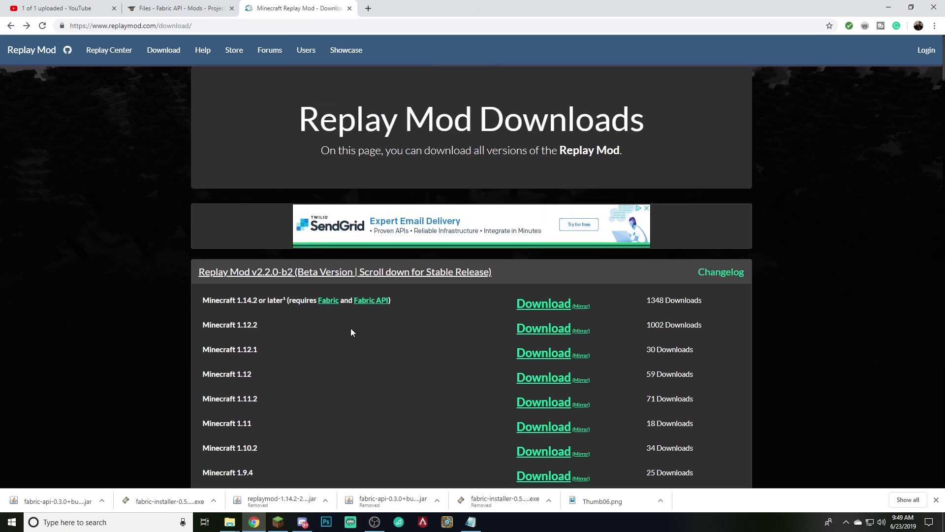
mouse_move(541, 306)
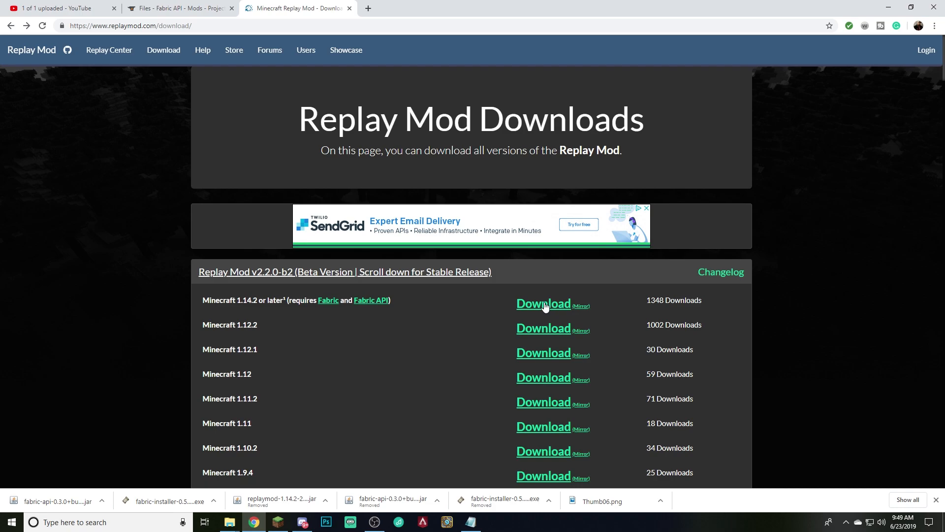
mouse_move(590, 313)
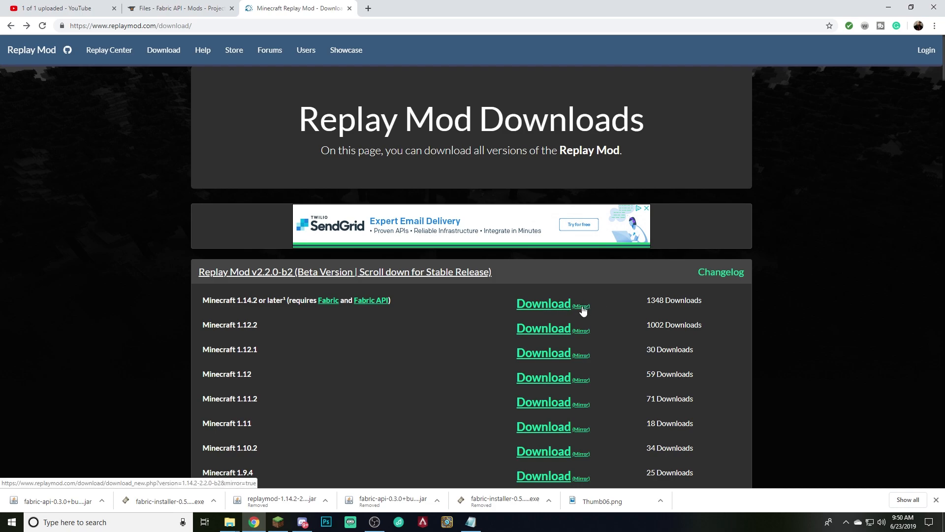
Step: Try the 1.14.2 mirror link, which fails with a server error even after reloading
right_click(541, 303)
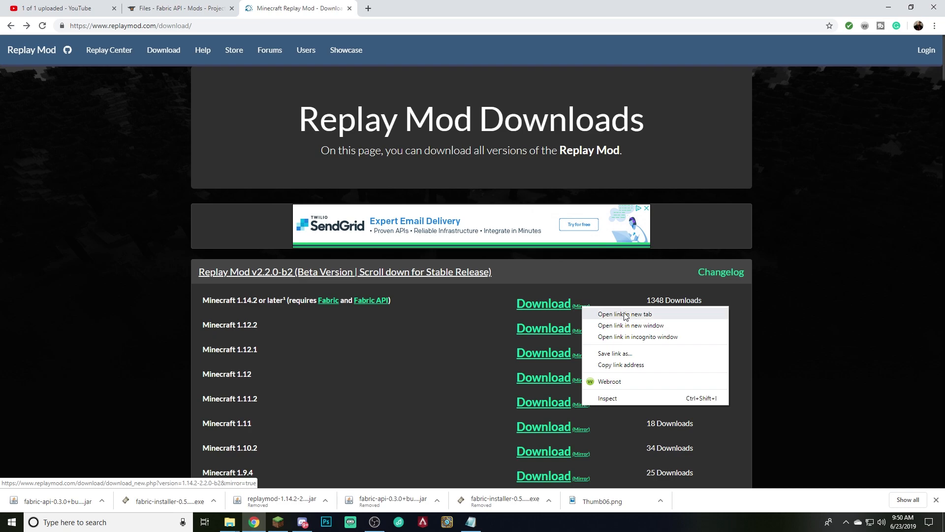
left_click(624, 313)
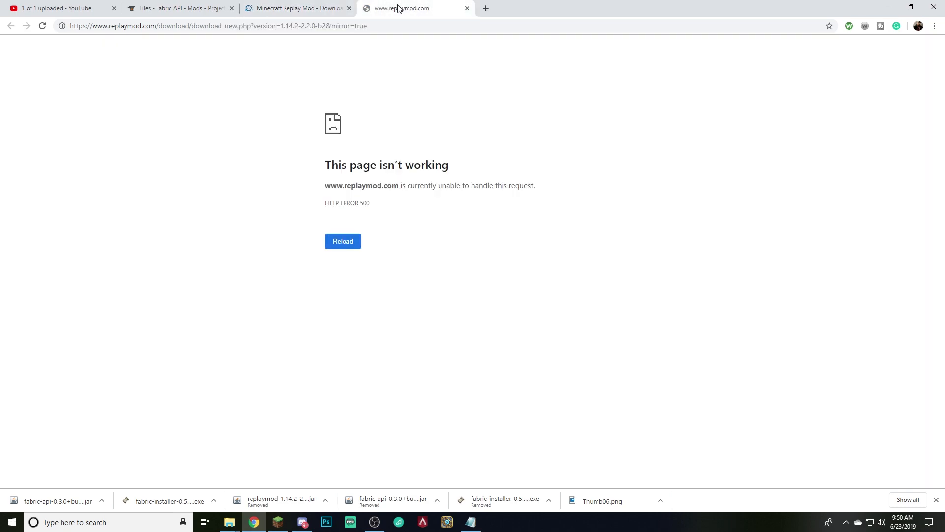
left_click(295, 8)
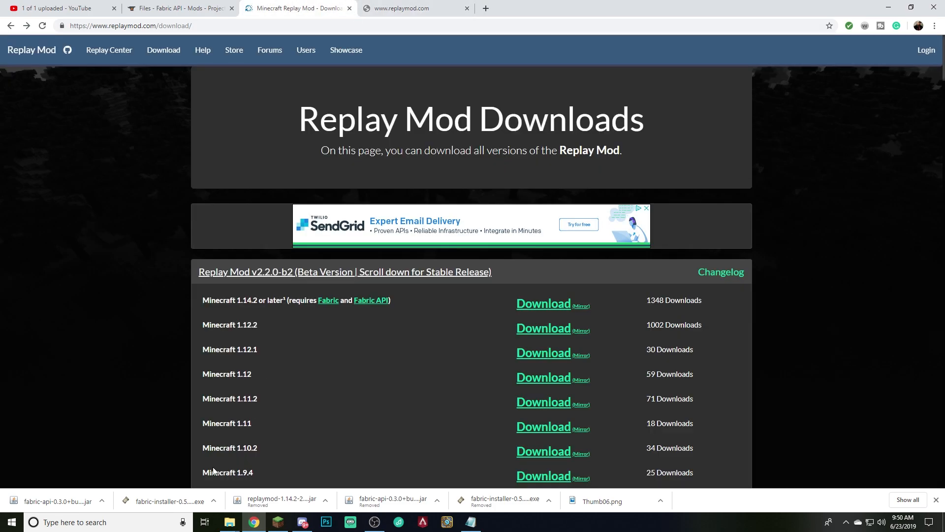
left_click(57, 499)
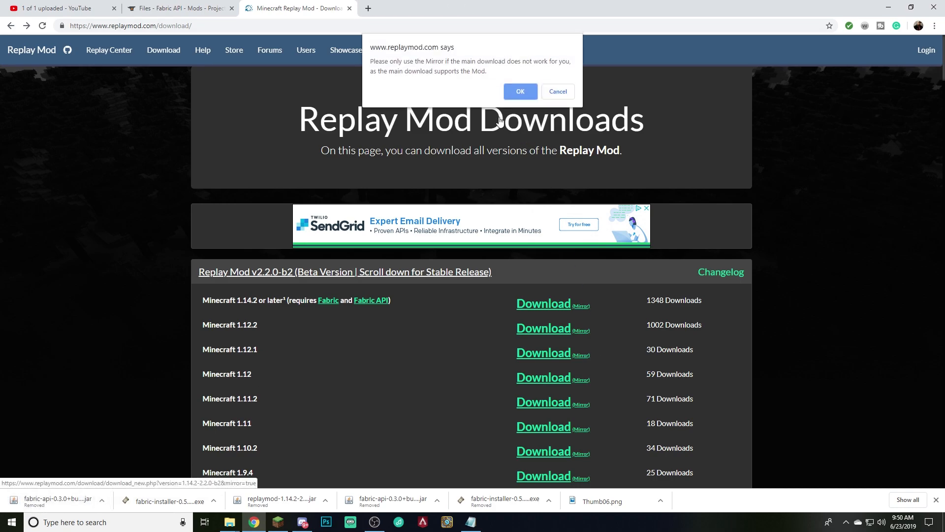
left_click(519, 91)
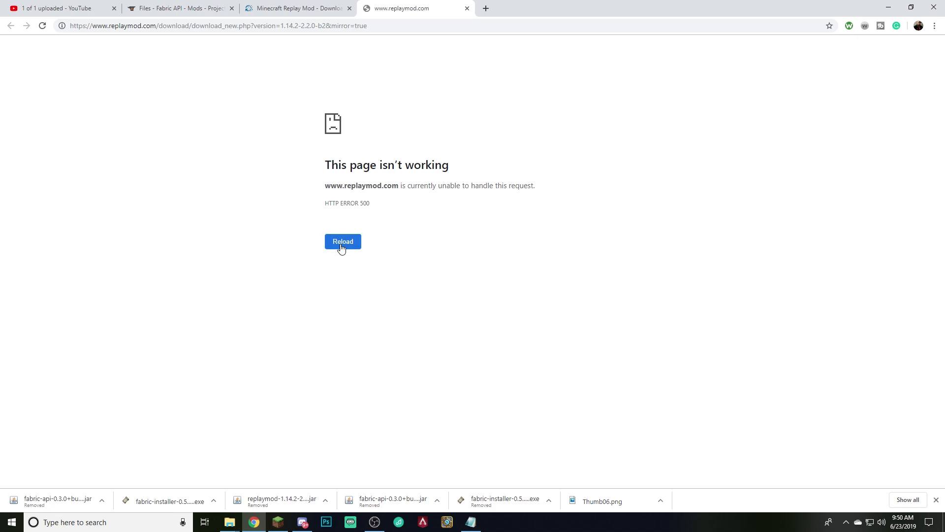
left_click(342, 241)
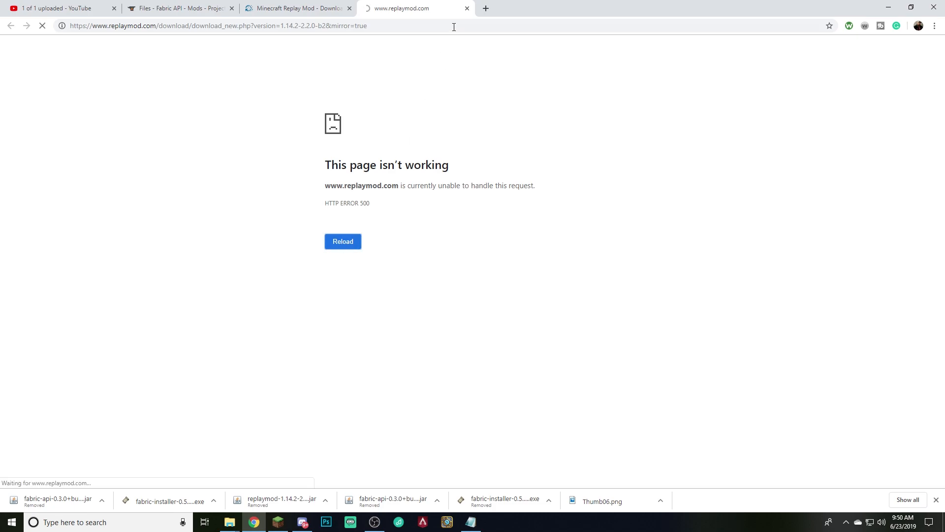
Step: Download the Replay Mod 1.14.2 jar from the main link and keep it
right_click(542, 303)
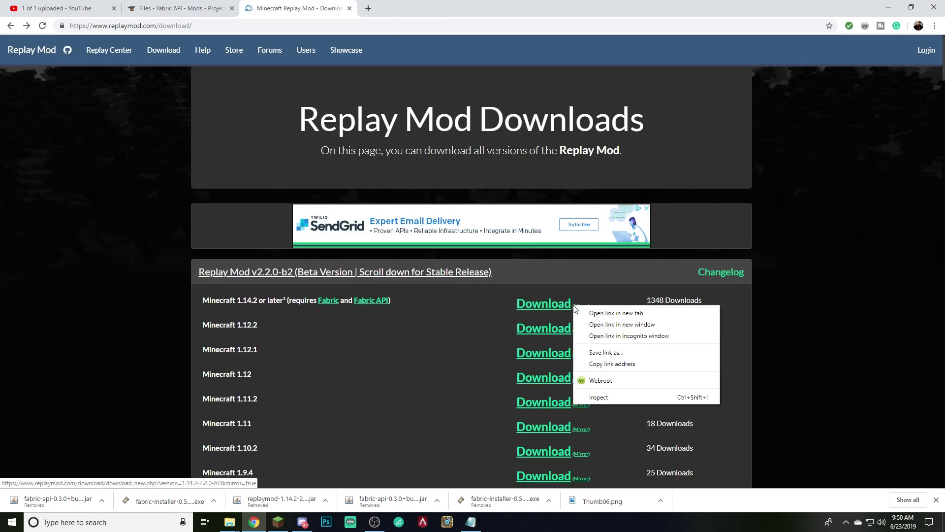
left_click(617, 313)
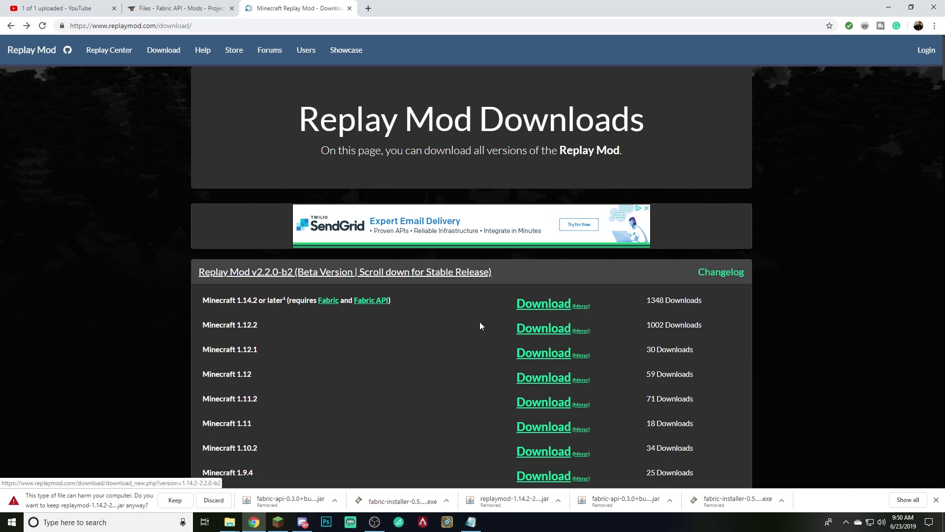
mouse_move(176, 510)
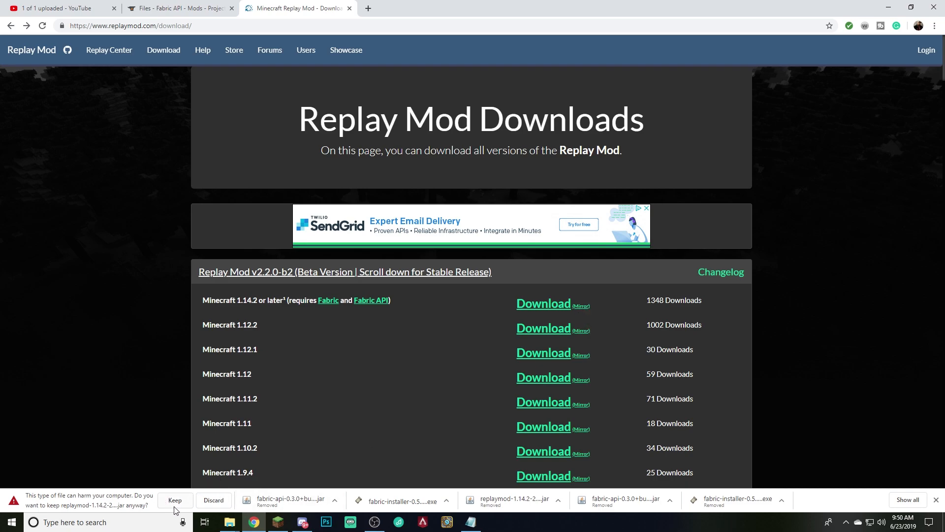
mouse_move(624, 316)
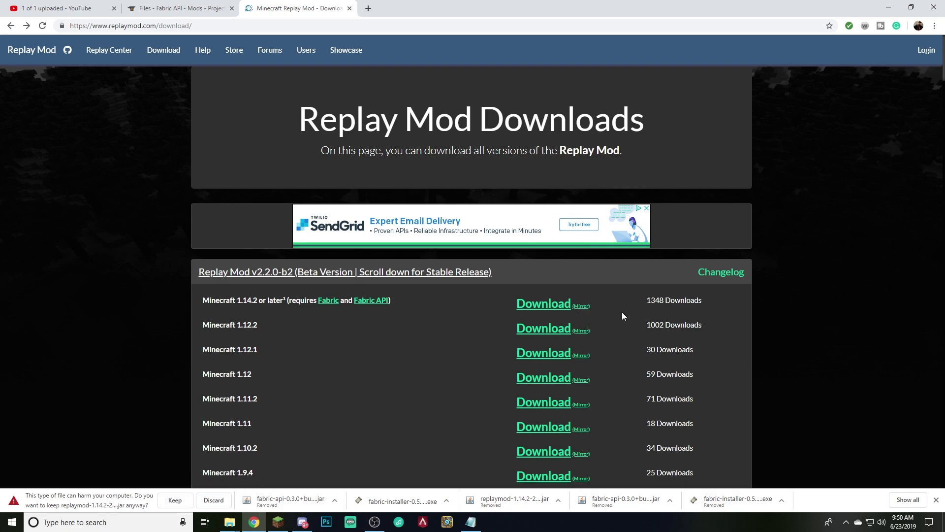
mouse_move(581, 305)
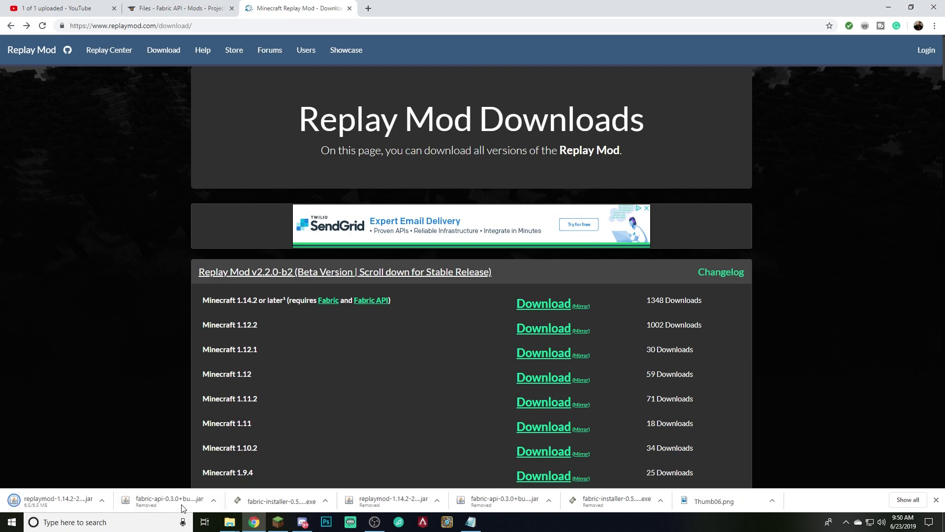
left_click(102, 501)
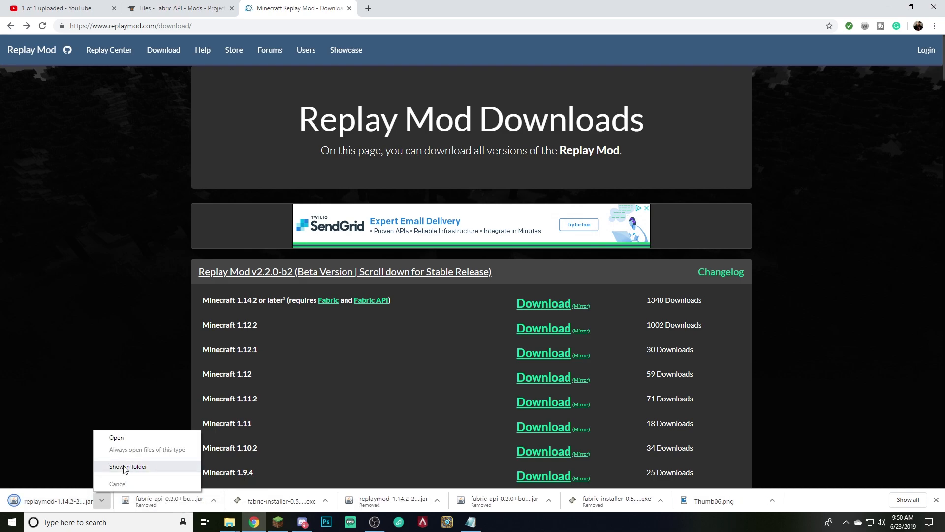
Step: Show the jar in its folder, then close File Explorer and Chrome
left_click(127, 465)
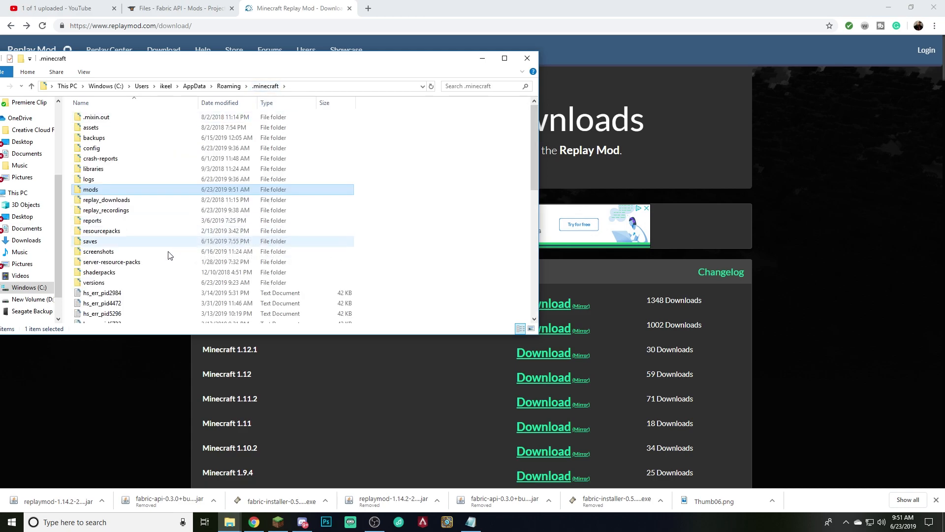
left_click(526, 58)
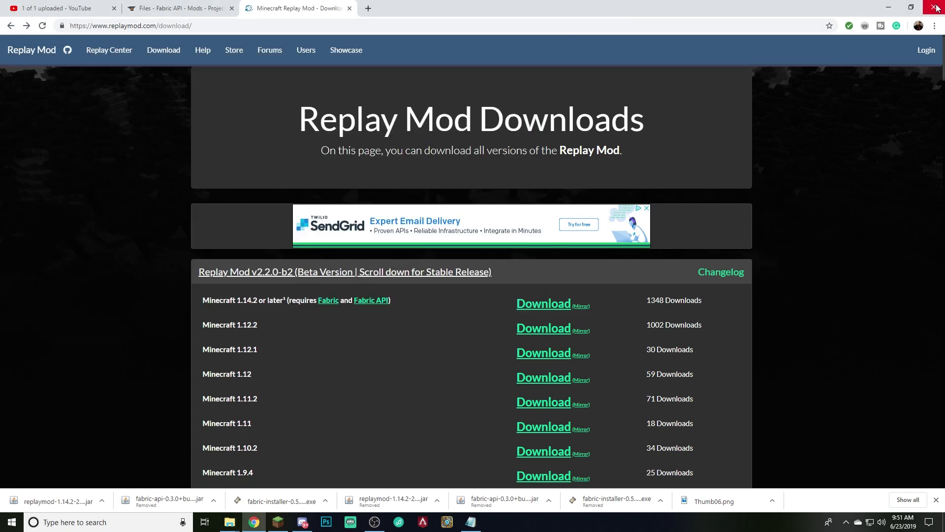
left_click(60, 7)
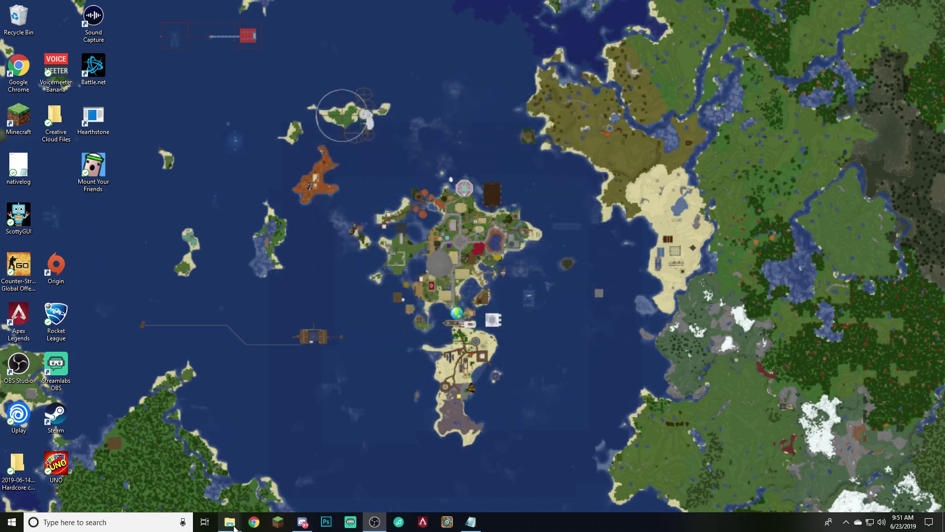
mouse_move(278, 521)
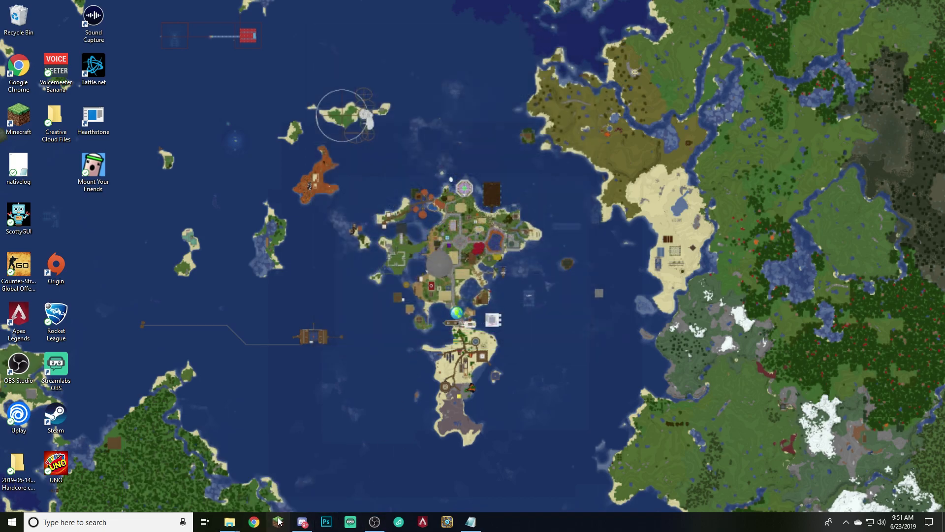
Step: Launch Minecraft from the taskbar
left_click(276, 522)
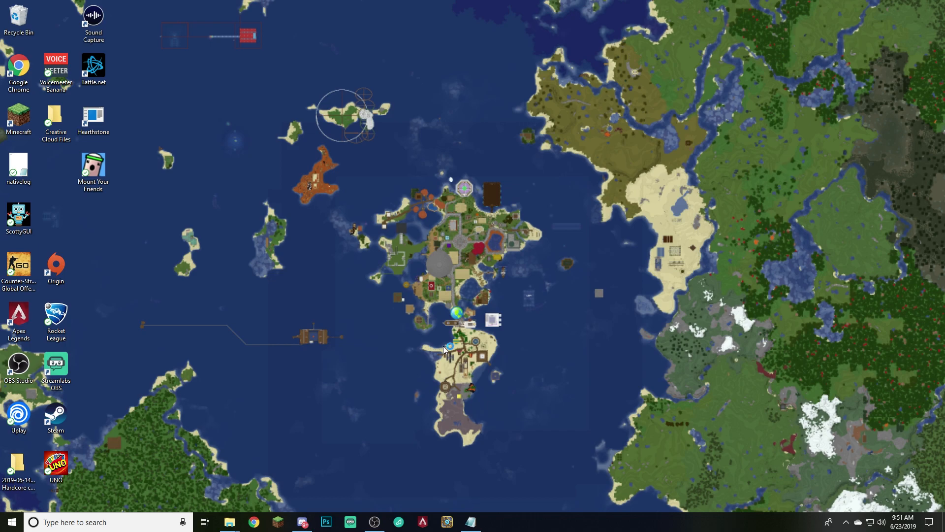
mouse_move(475, 331)
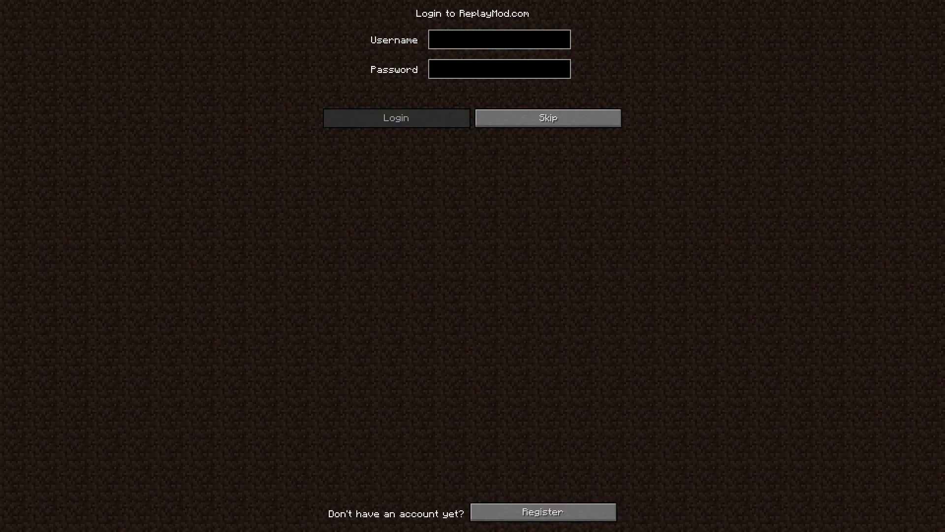
Step: Skip the ReplayMod.com sign-in, check the saved replay list, and return to the main menu
left_click(548, 117)
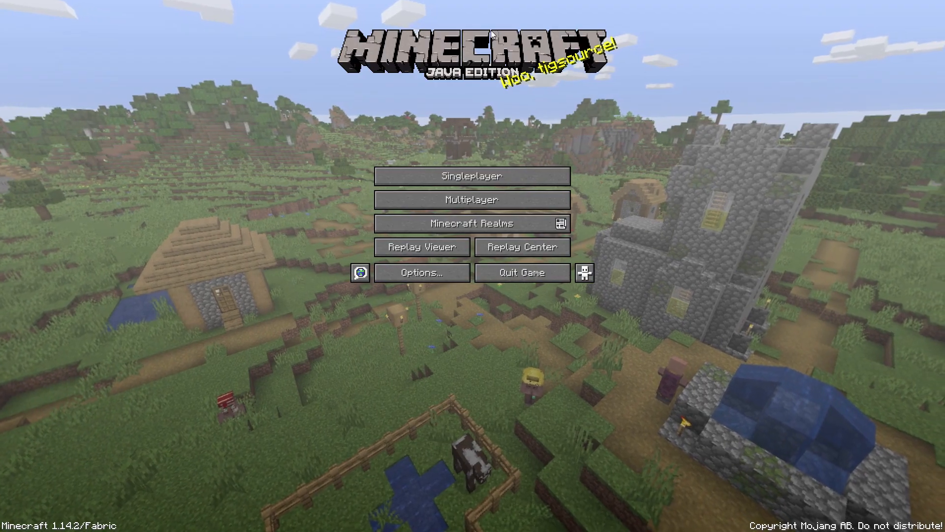
mouse_move(522, 247)
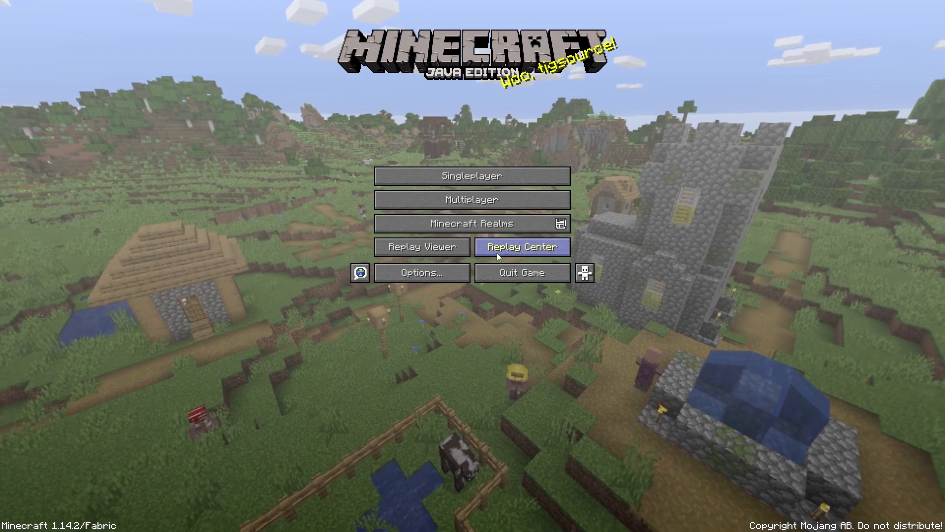
left_click(422, 247)
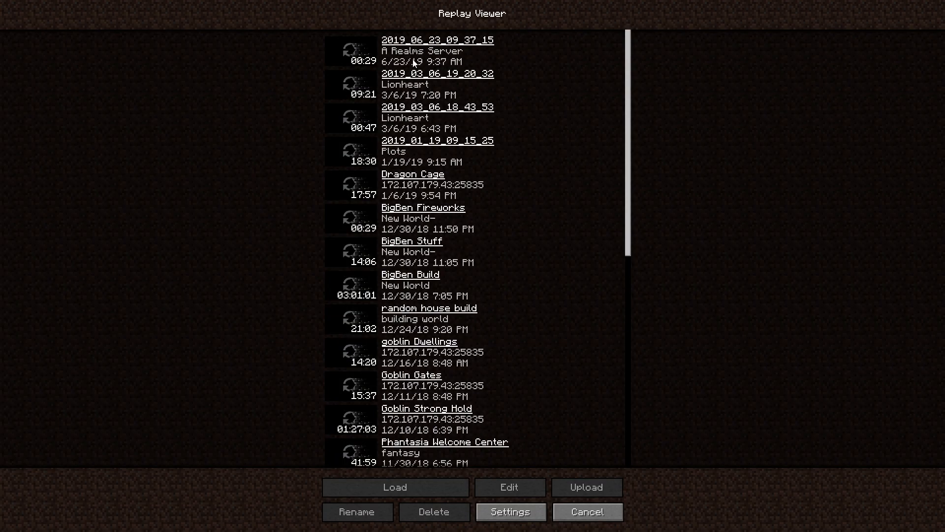
scroll("down", 3)
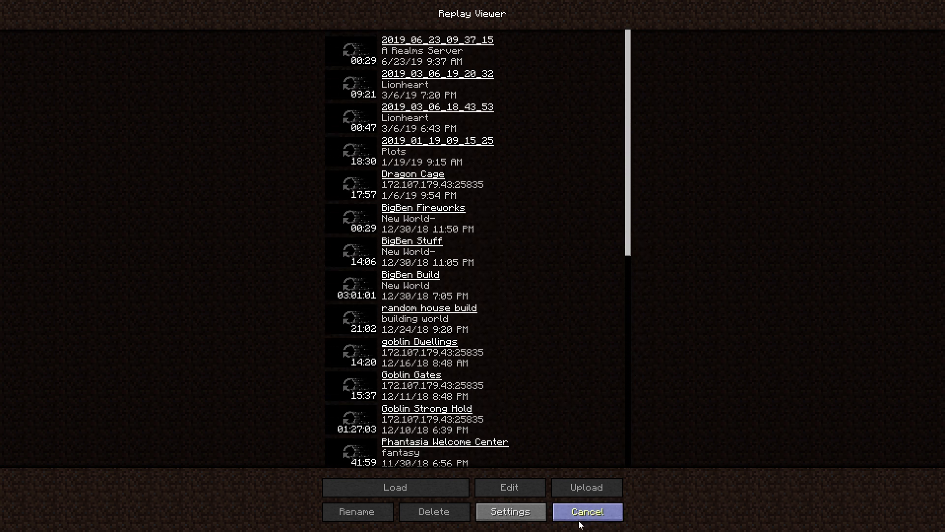
left_click(585, 511)
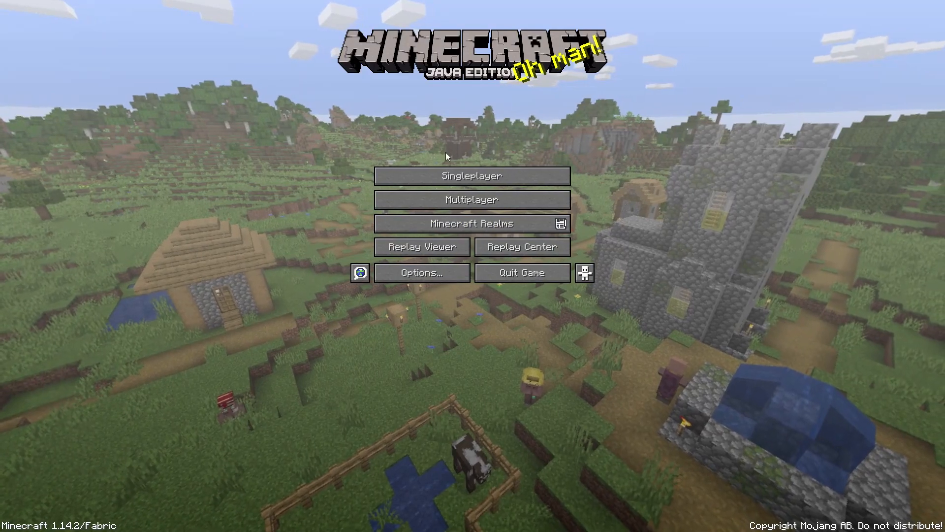